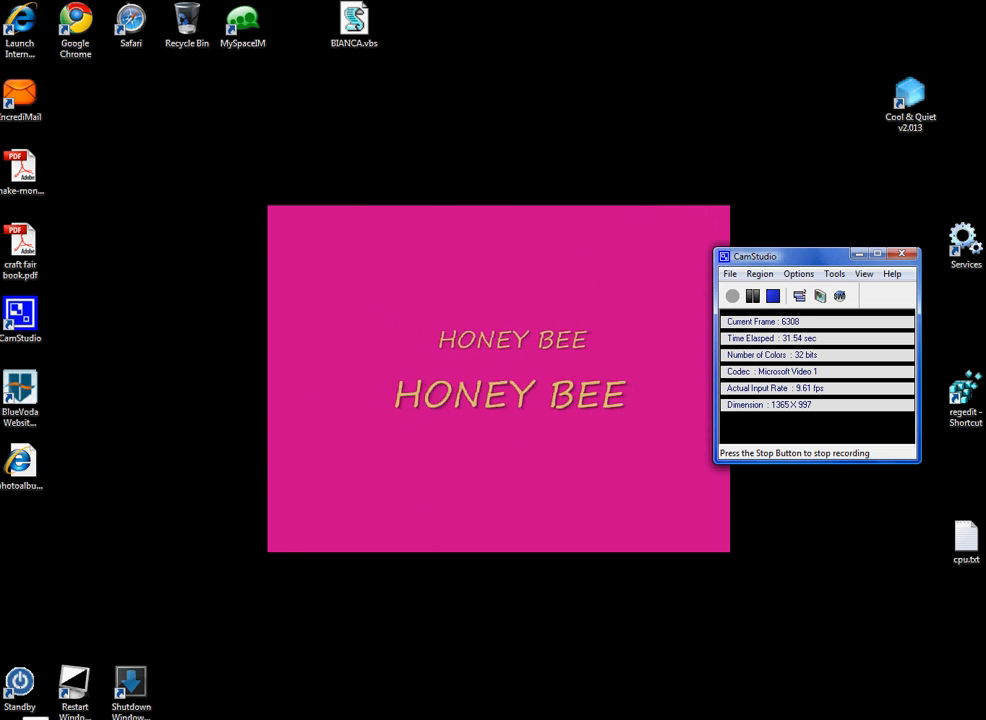
# Reach Device Manager via Start, Welcome Center and the System details Tasks pane
pyautogui.click(12, 716)
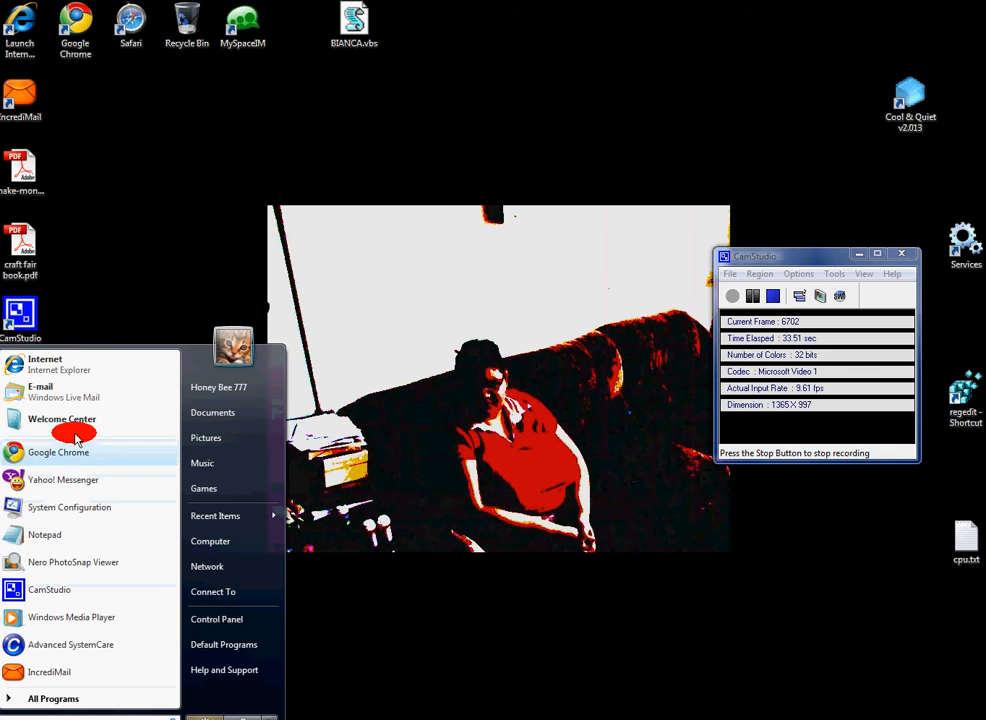
pyautogui.click(62, 420)
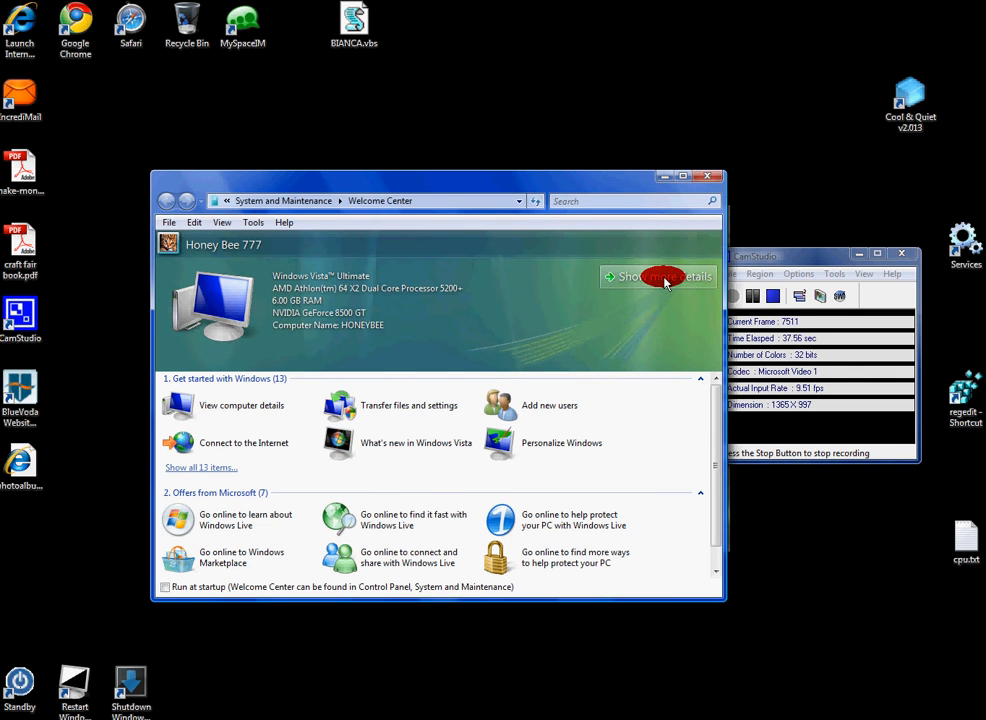
pyautogui.click(658, 276)
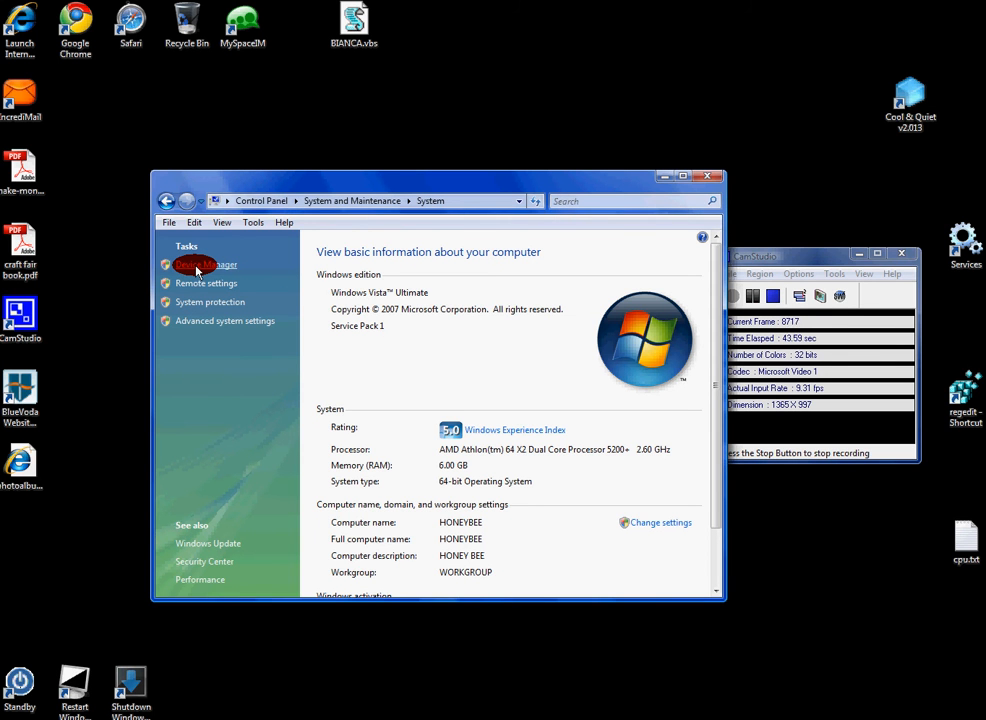
pyautogui.click(204, 264)
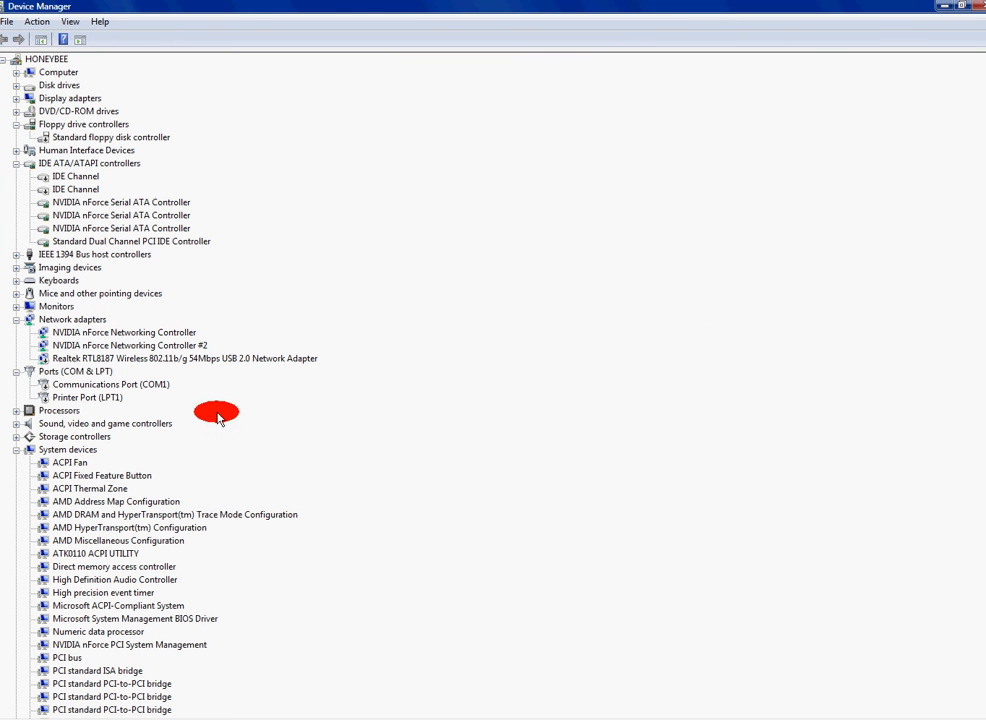
pyautogui.moveTo(340, 342)
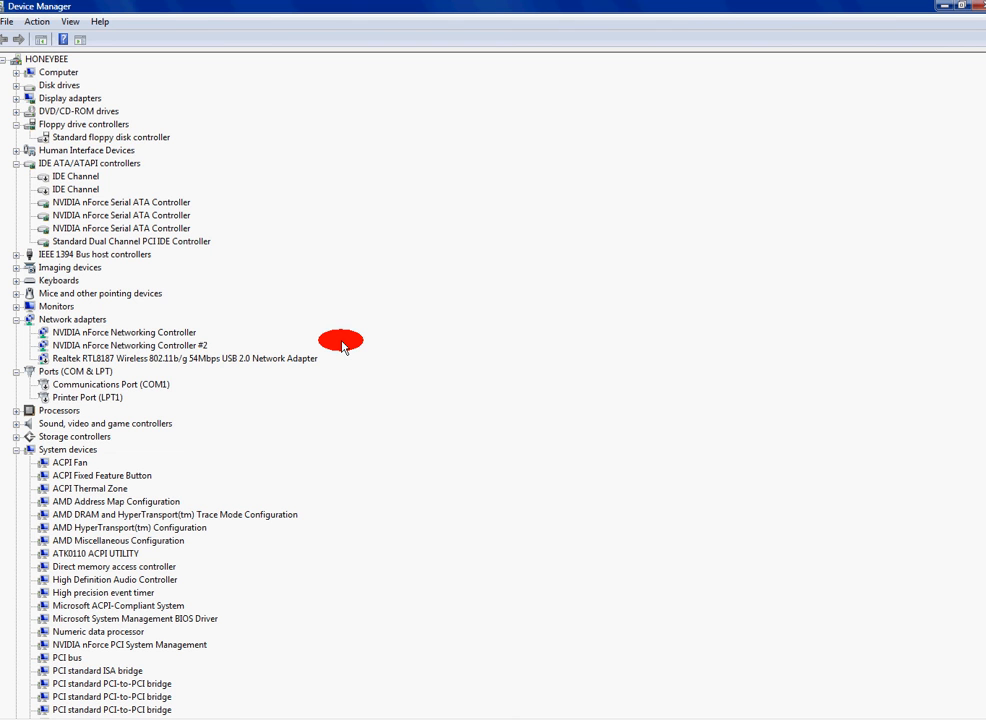
pyautogui.moveTo(494, 68)
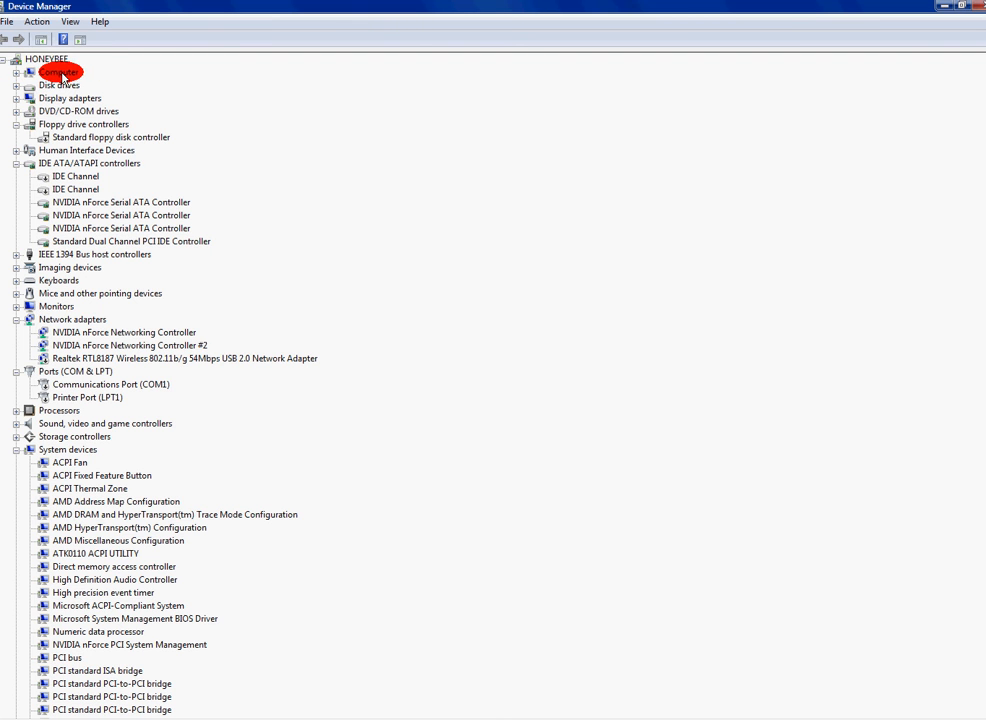
pyautogui.click(16, 72)
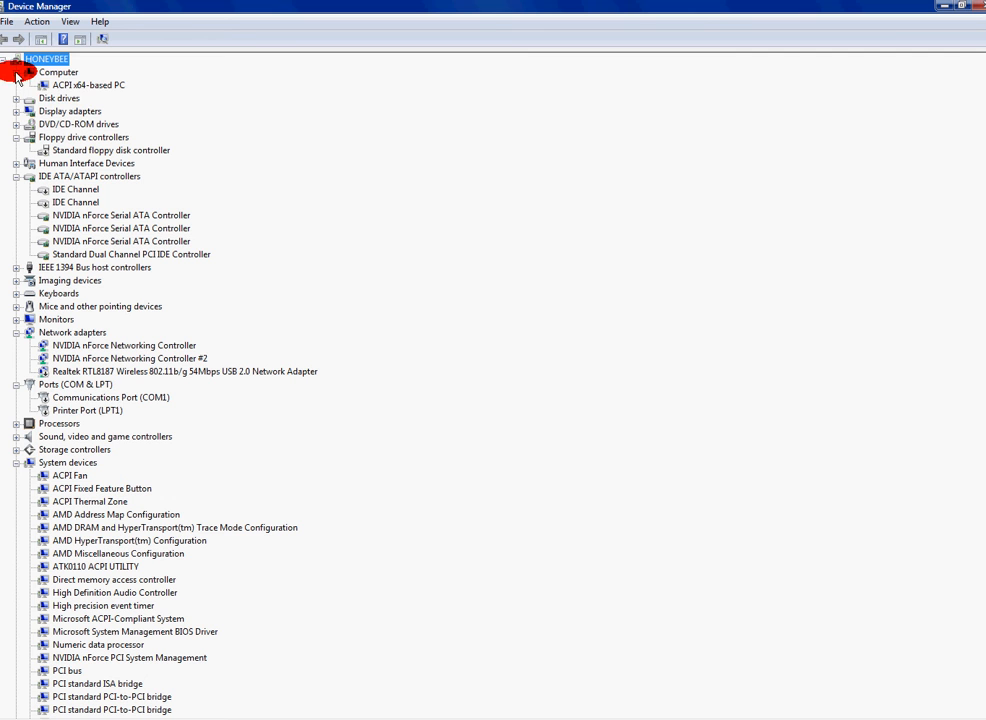
pyautogui.moveTo(100, 110)
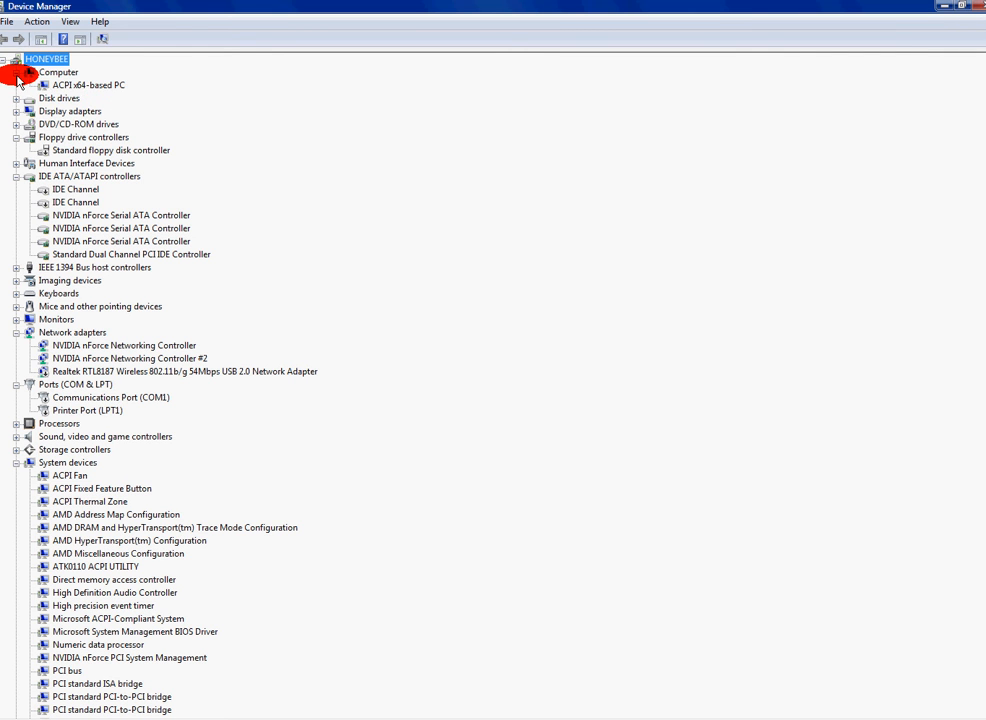
pyautogui.click(16, 72)
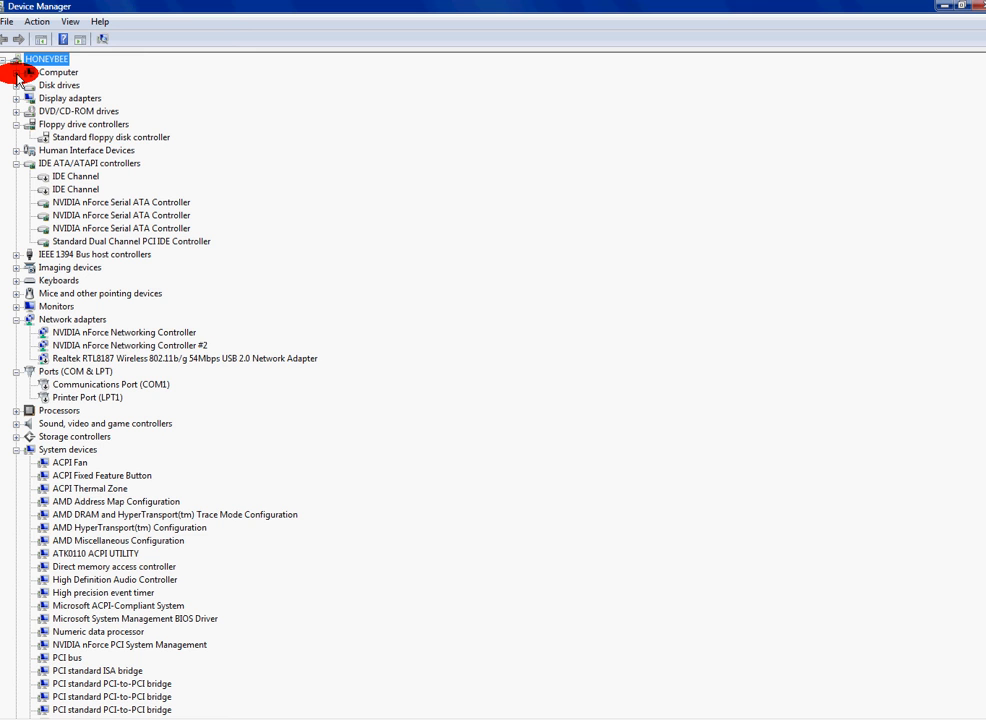
pyautogui.moveTo(132, 136)
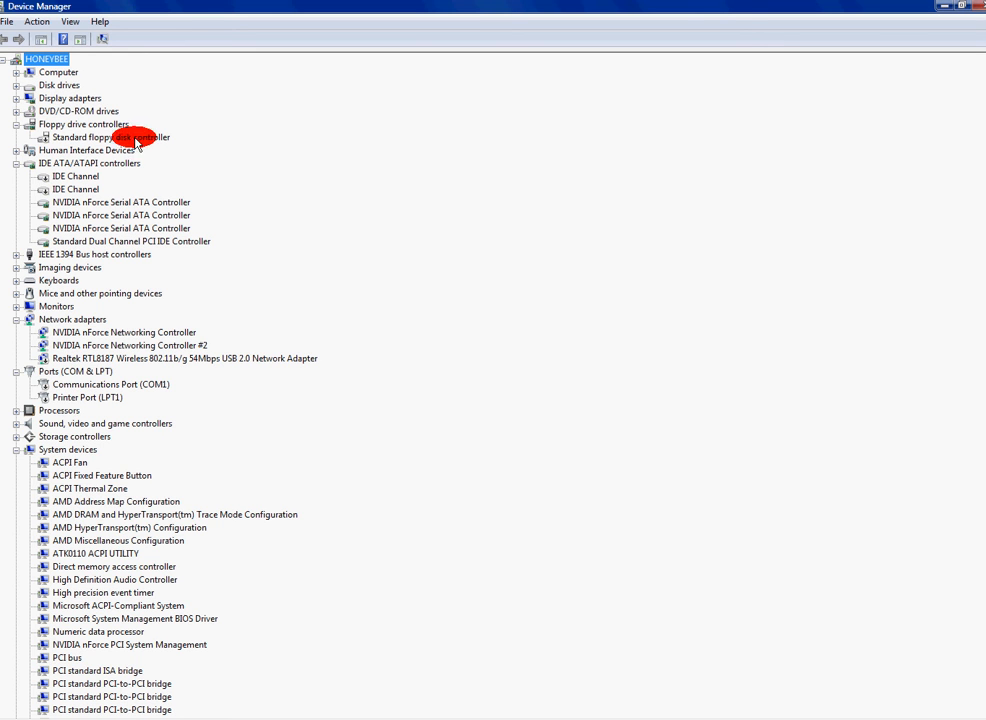
pyautogui.moveTo(70, 236)
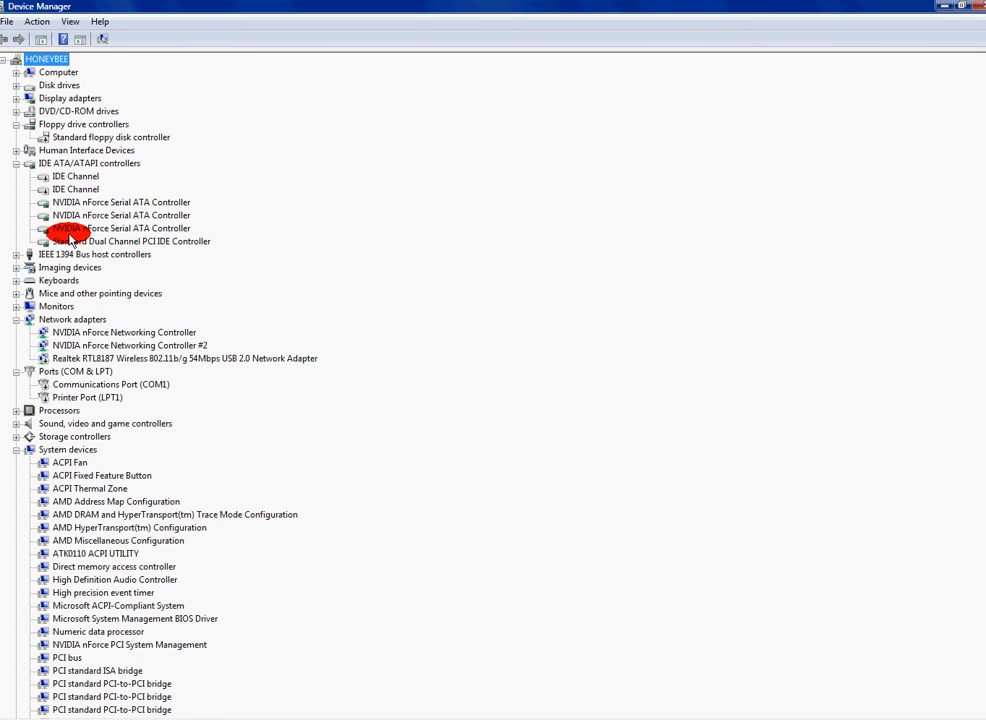
pyautogui.moveTo(92, 190)
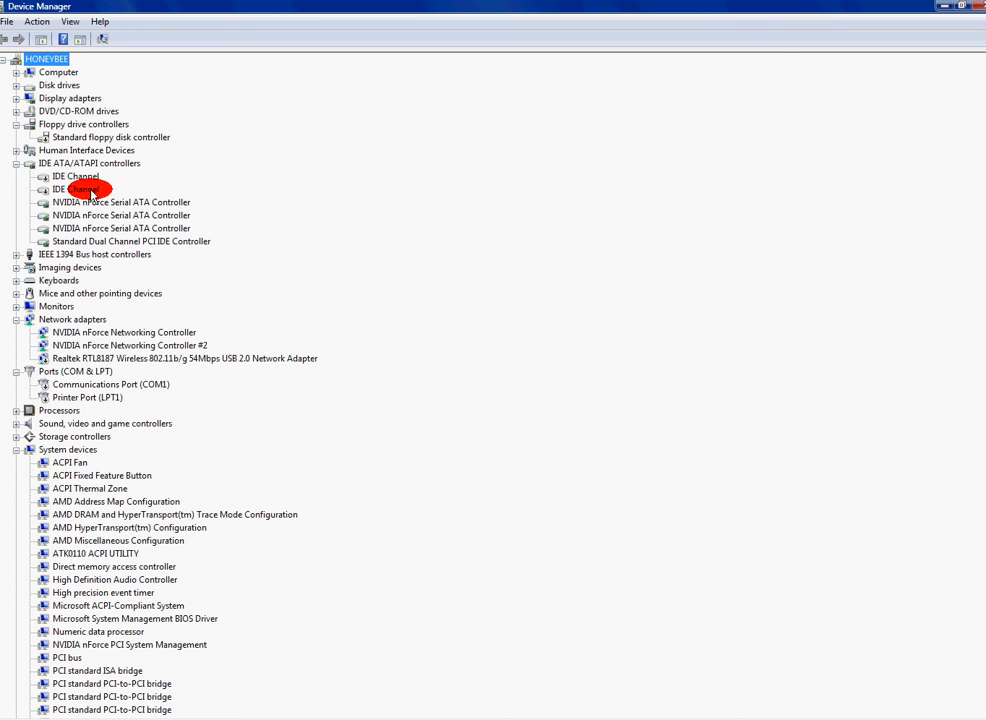
pyautogui.moveTo(8, 128)
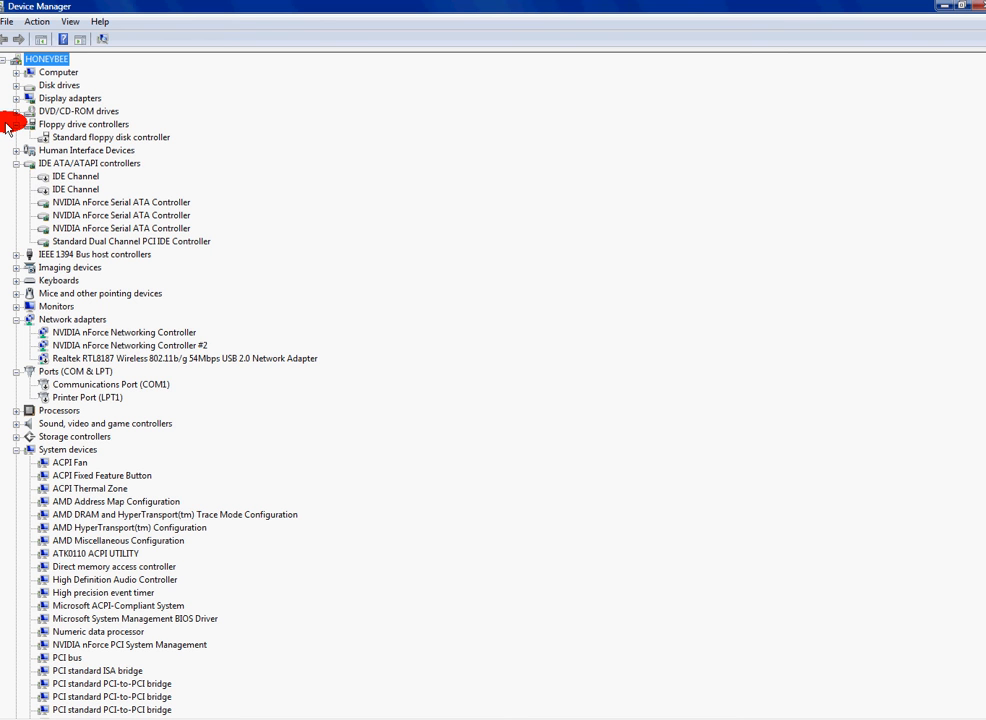
pyautogui.moveTo(10, 78)
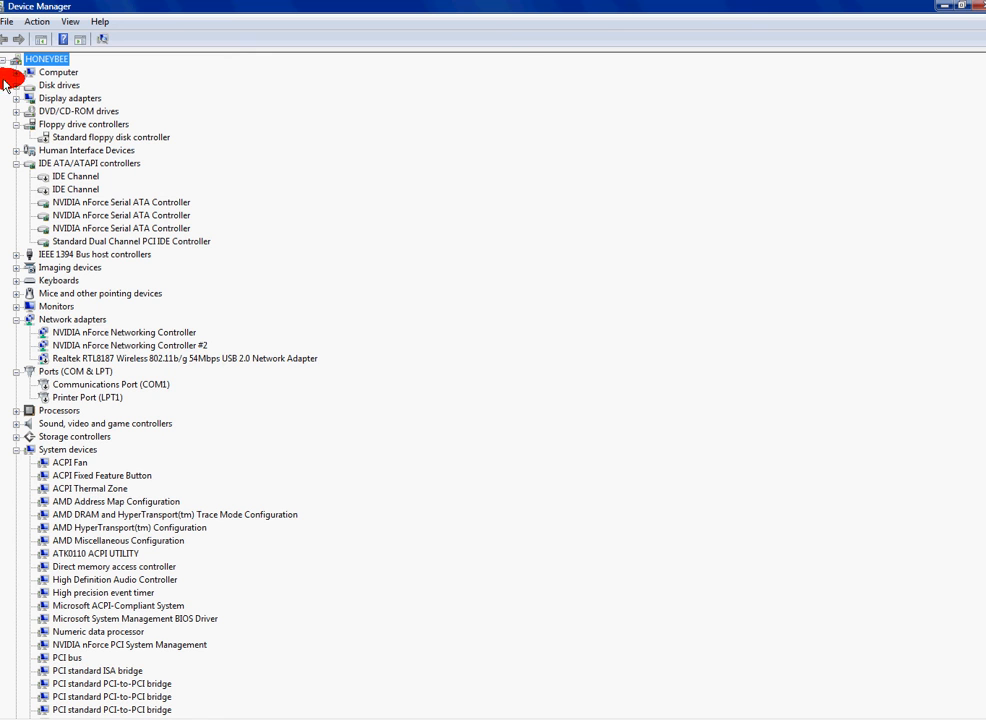
pyautogui.click(18, 84)
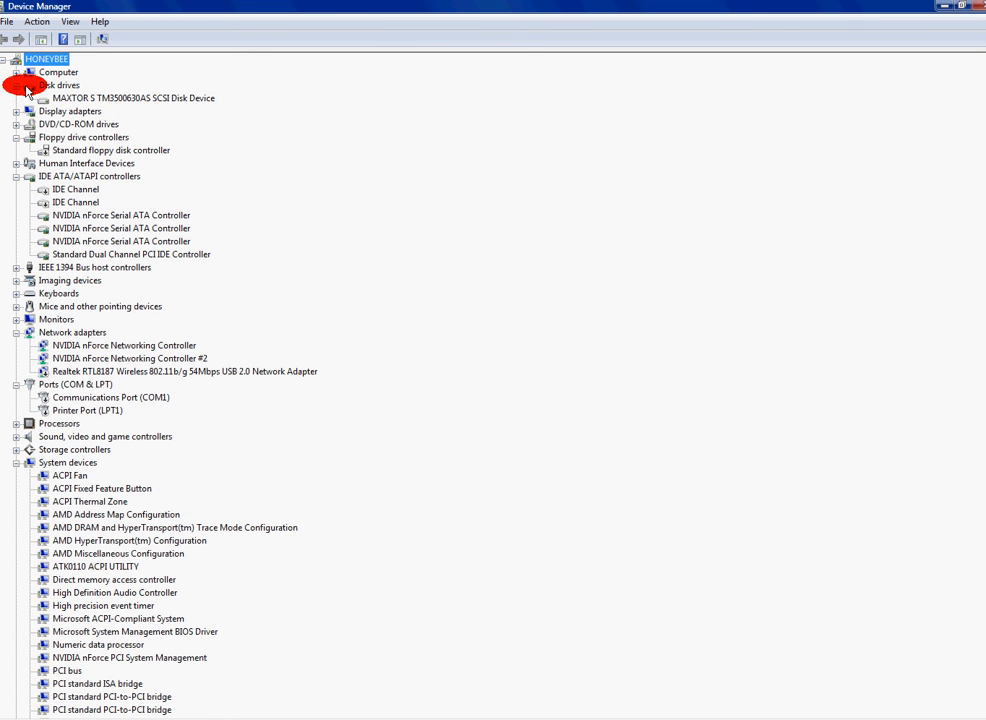
pyautogui.click(16, 84)
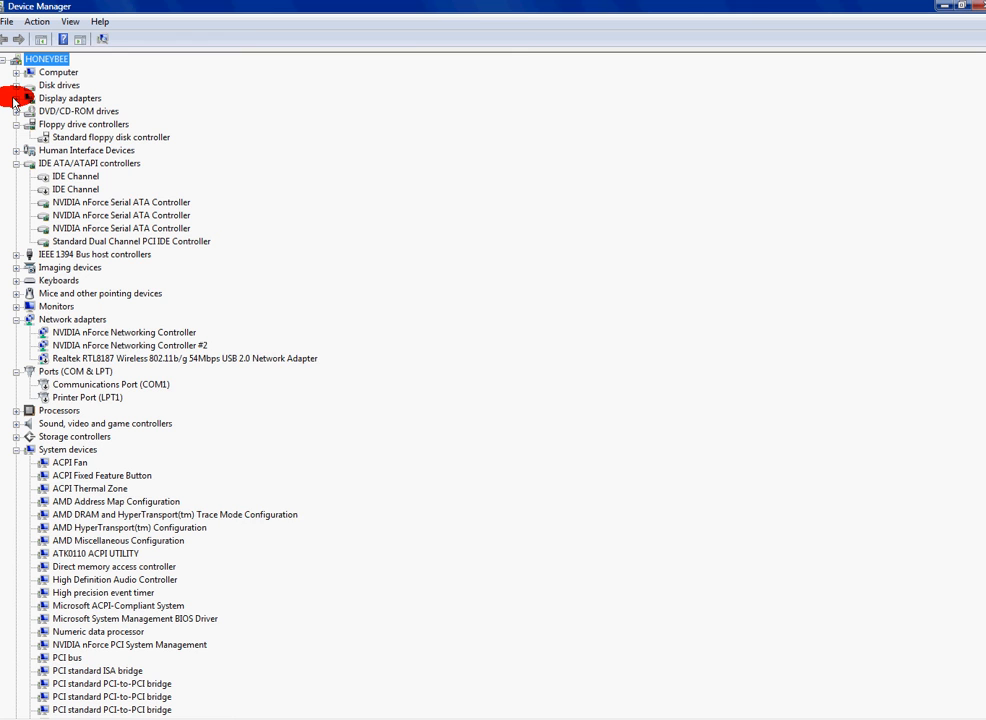
pyautogui.click(16, 98)
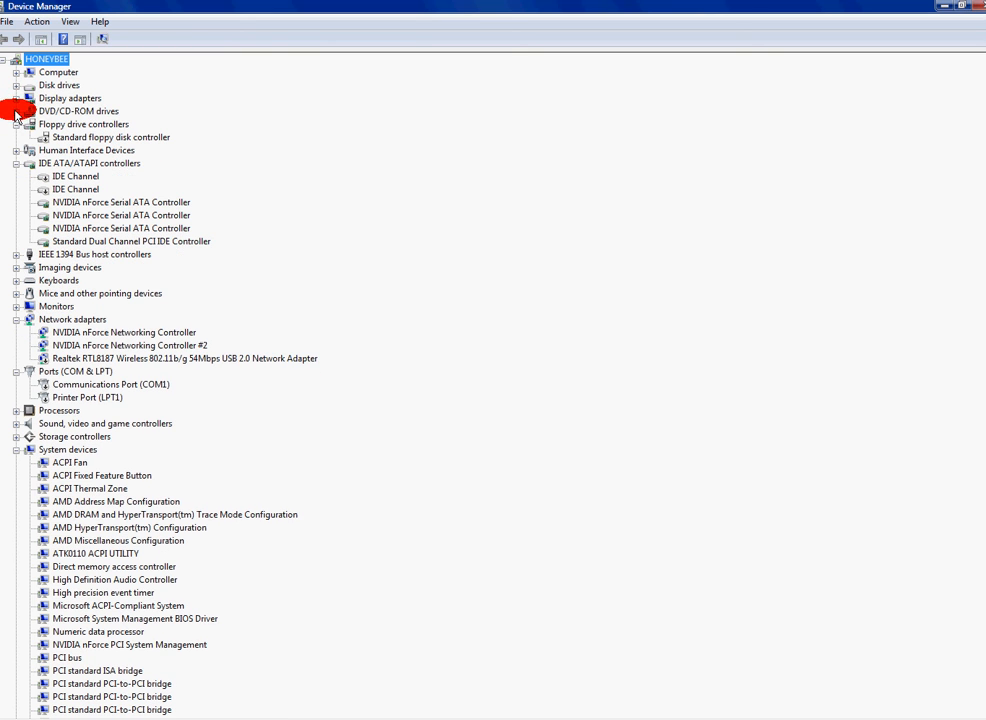
pyautogui.click(16, 112)
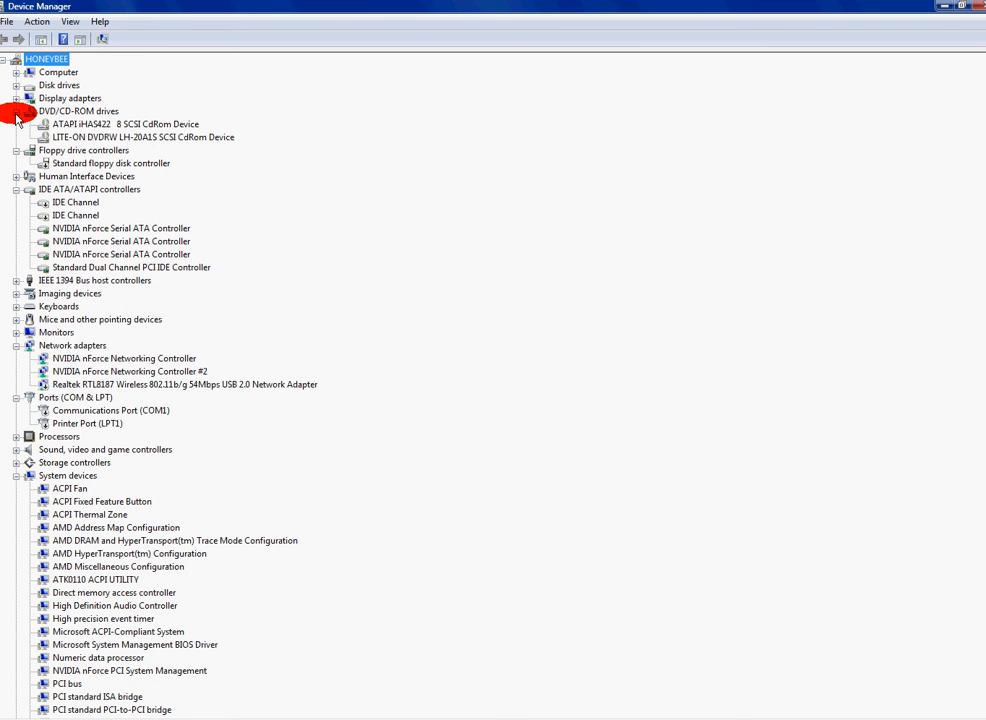
pyautogui.click(16, 112)
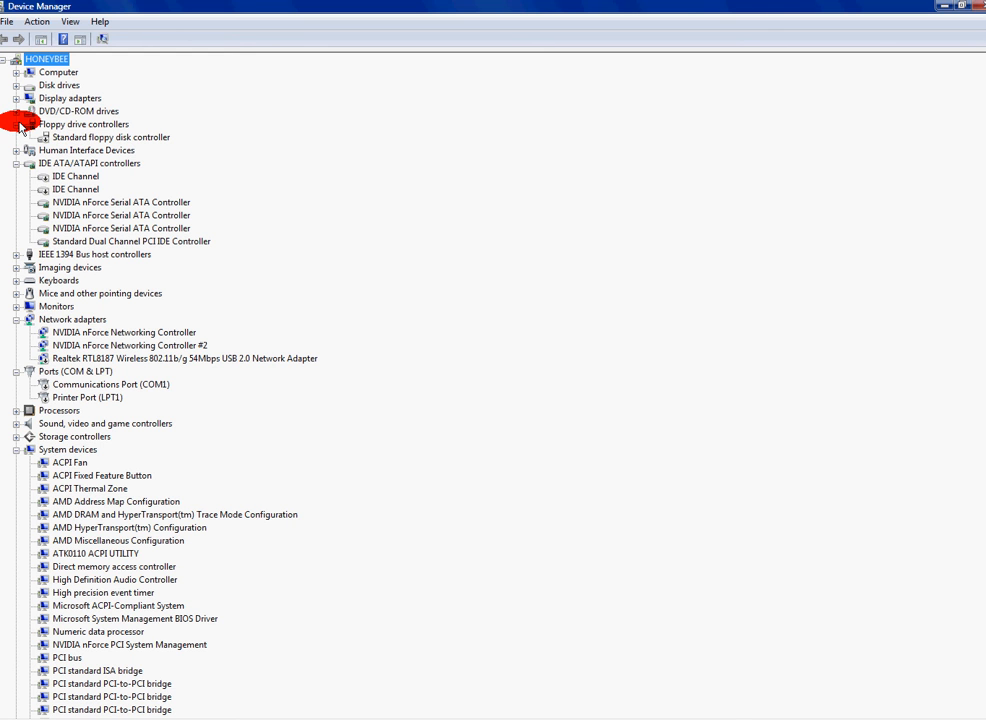
# Close Floppy drive controllers, then review and close Human Interface Devices
pyautogui.click(16, 124)
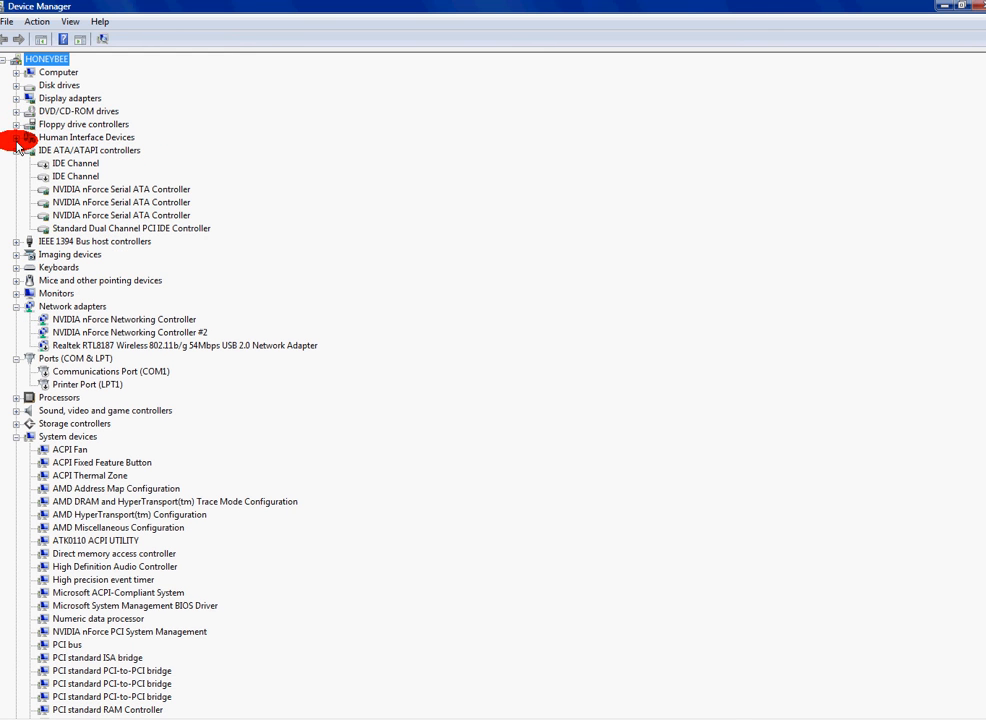
pyautogui.click(16, 136)
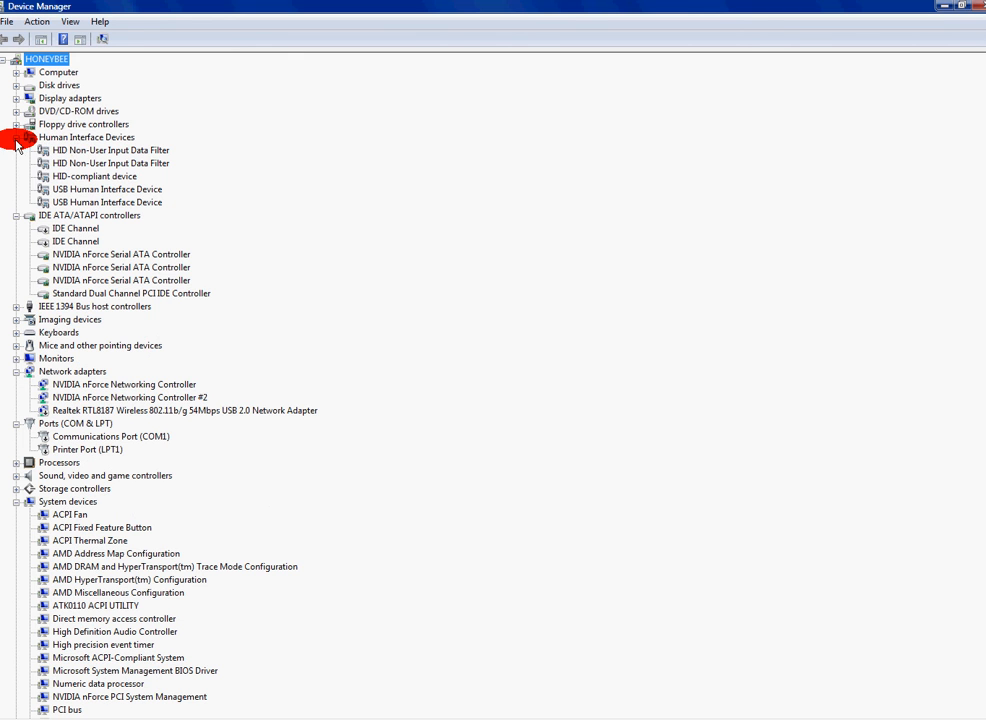
pyautogui.moveTo(98, 202)
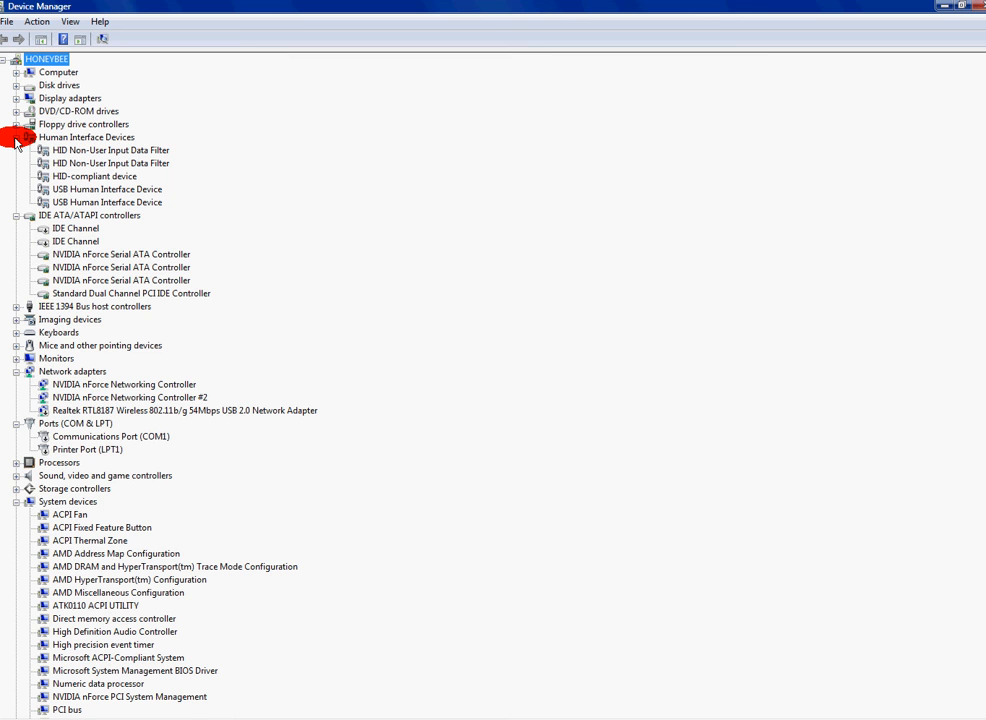
pyautogui.click(16, 136)
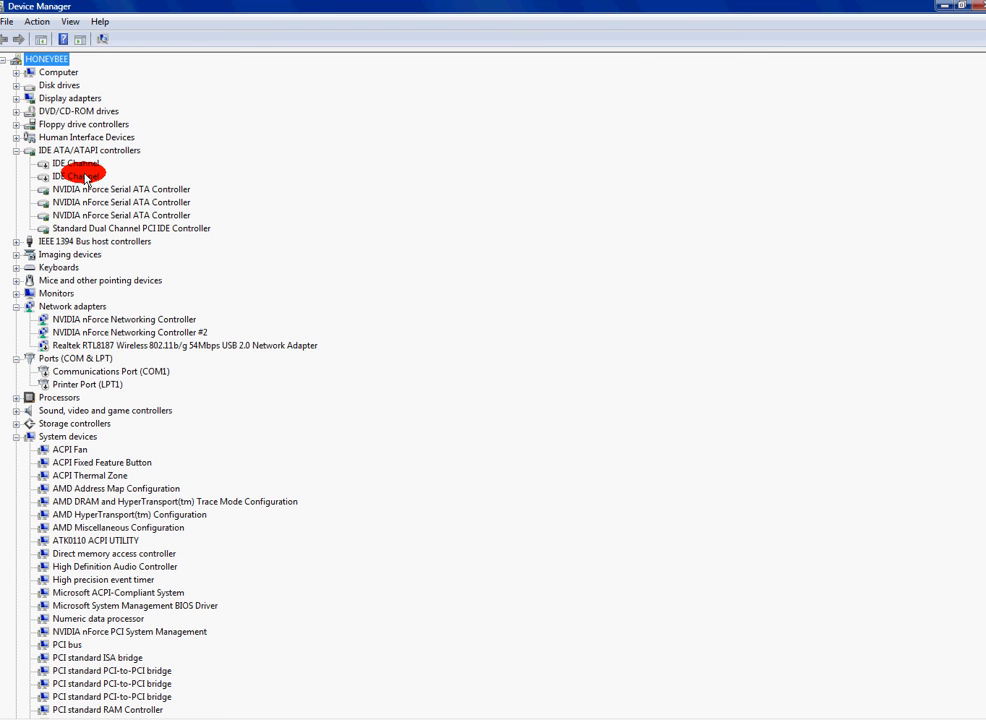
pyautogui.moveTo(100, 260)
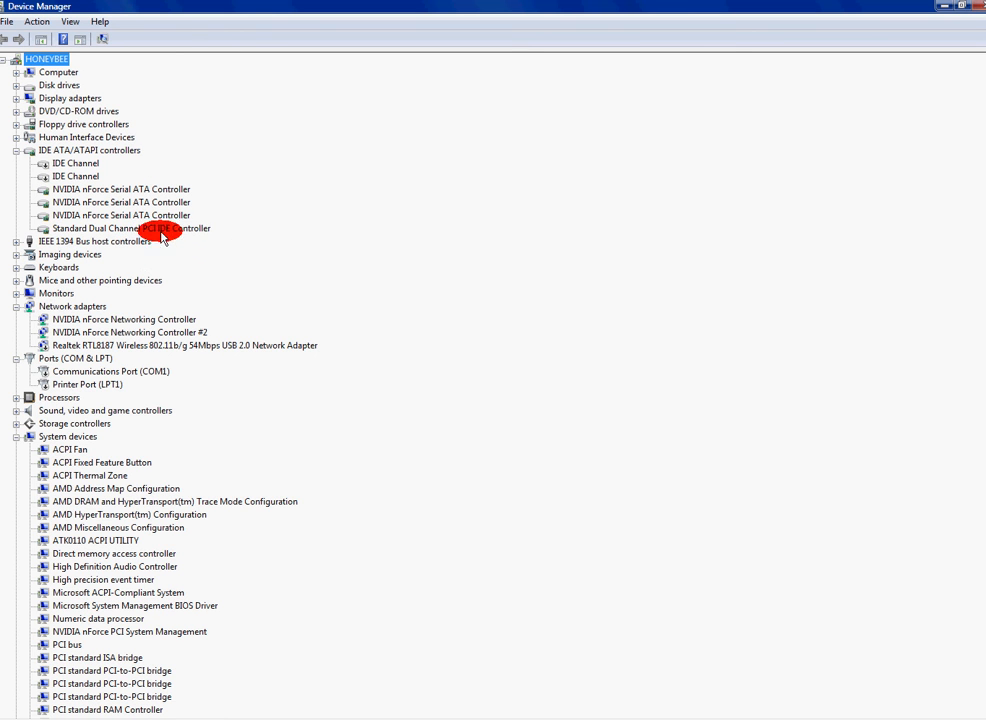
pyautogui.moveTo(200, 248)
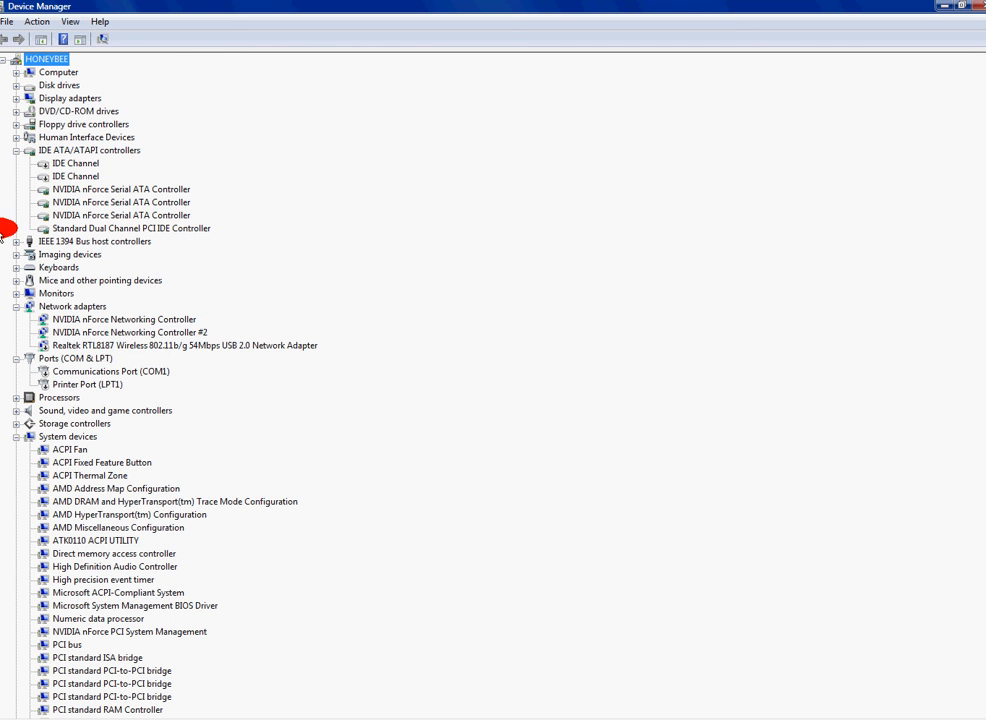
# Close IDE ATA/ATAPI controllers and review IEEE 1394 Bus host controllers and Keyboards
pyautogui.click(16, 150)
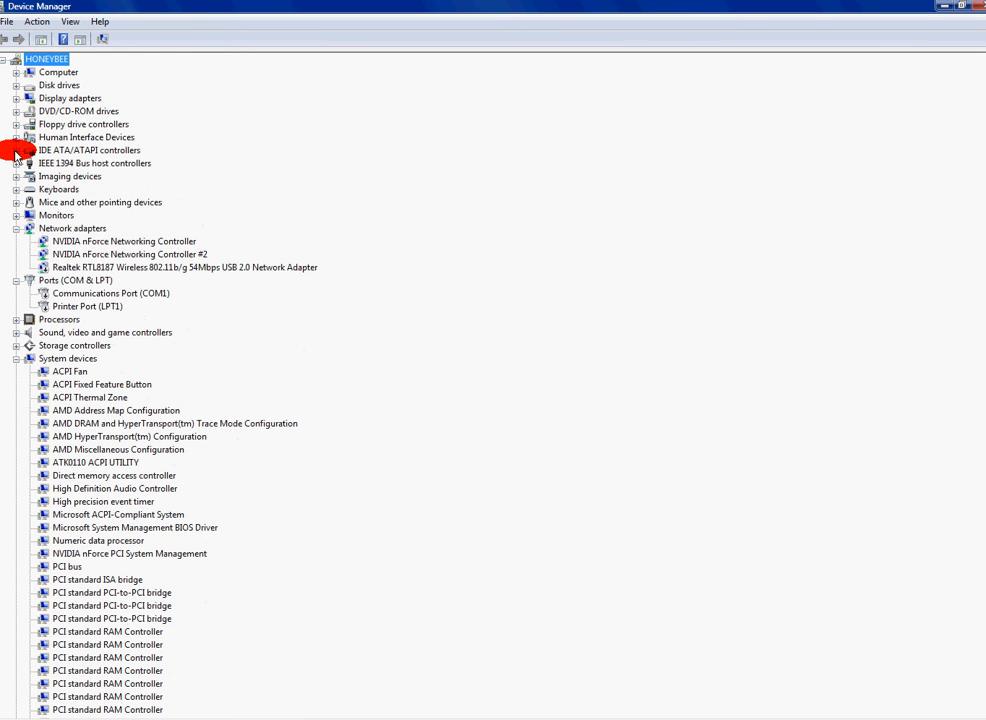
pyautogui.moveTo(16, 164)
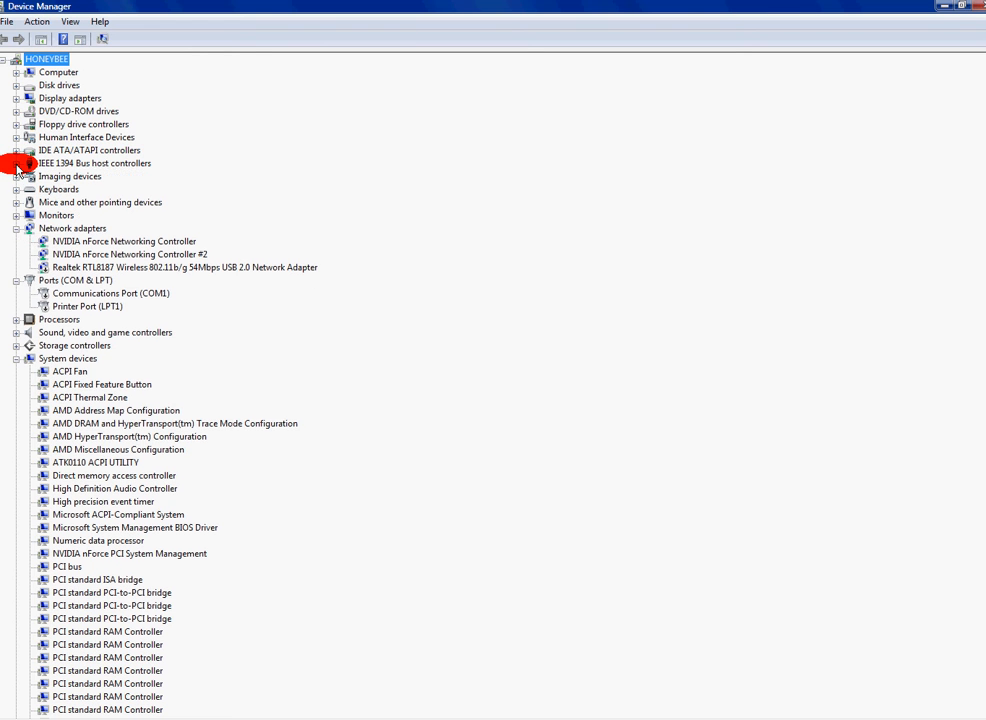
pyautogui.click(16, 176)
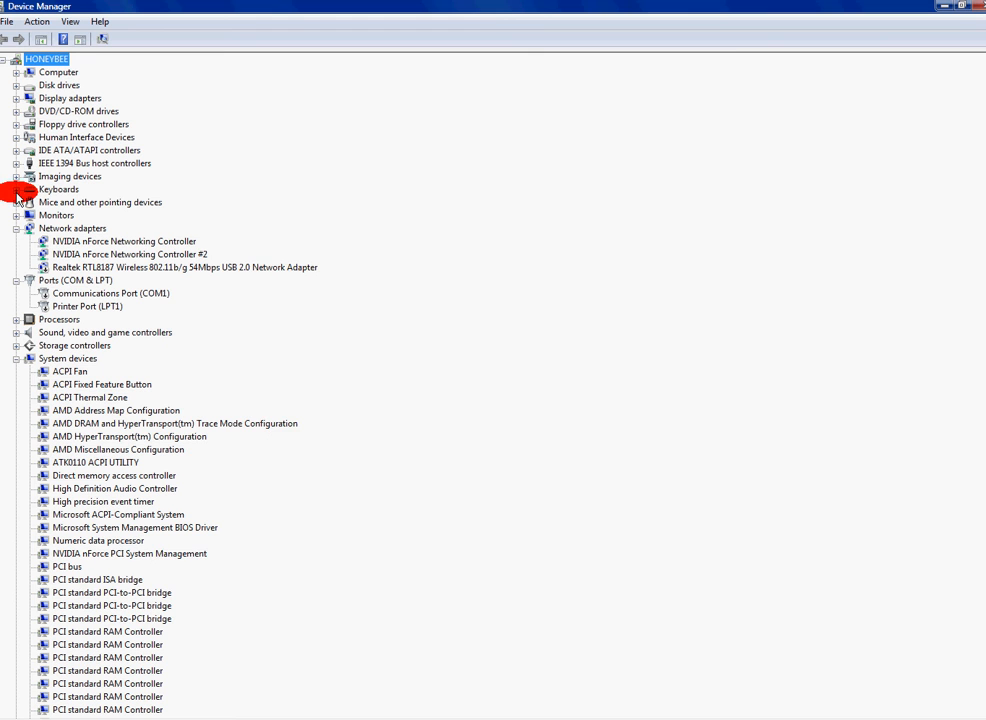
pyautogui.click(16, 188)
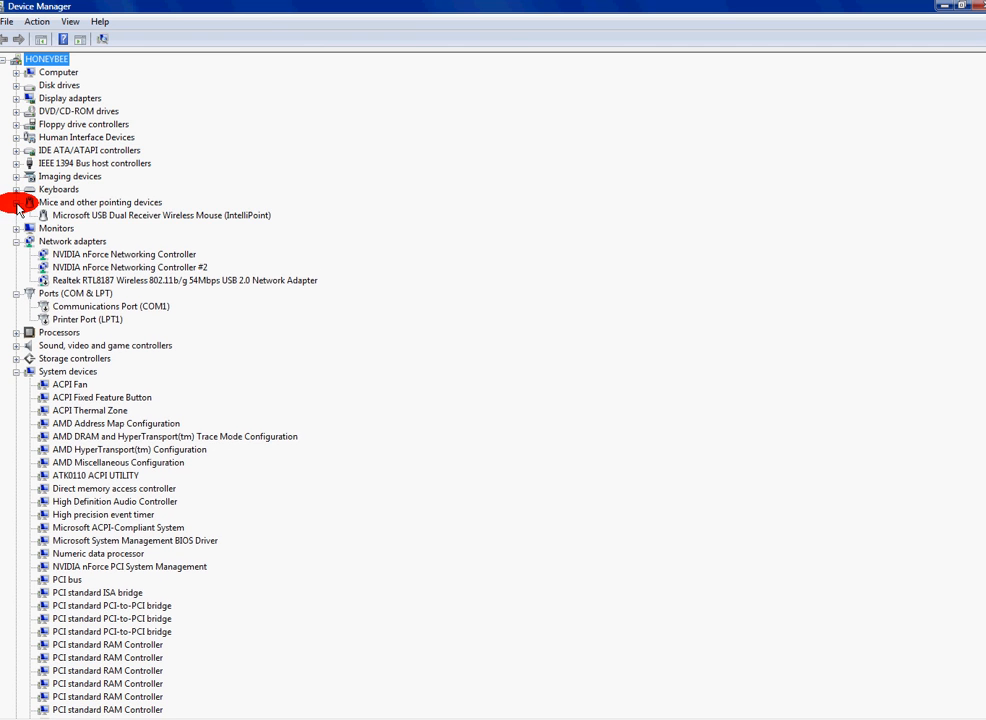
# Close Mice and other pointing devices and the Monitors category
pyautogui.click(16, 202)
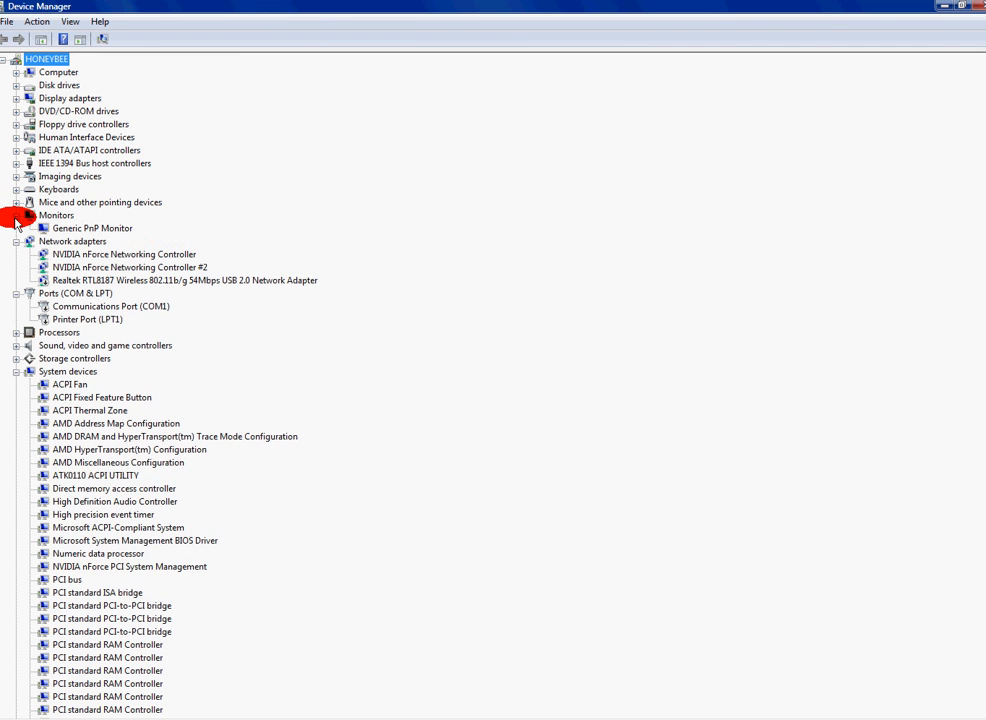
pyautogui.click(16, 216)
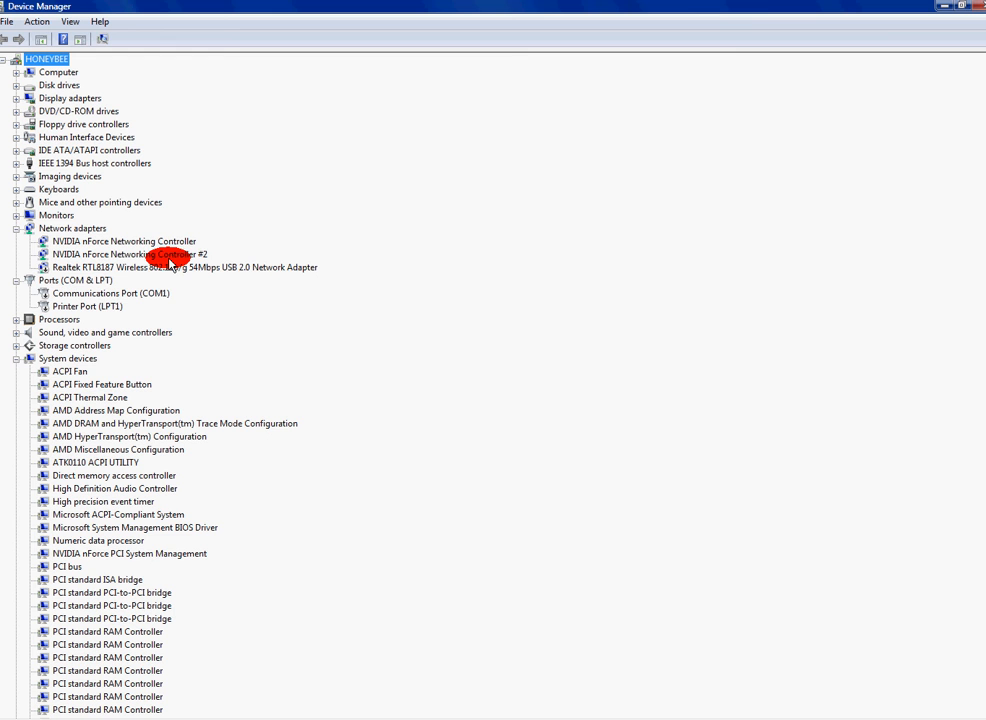
pyautogui.moveTo(40, 264)
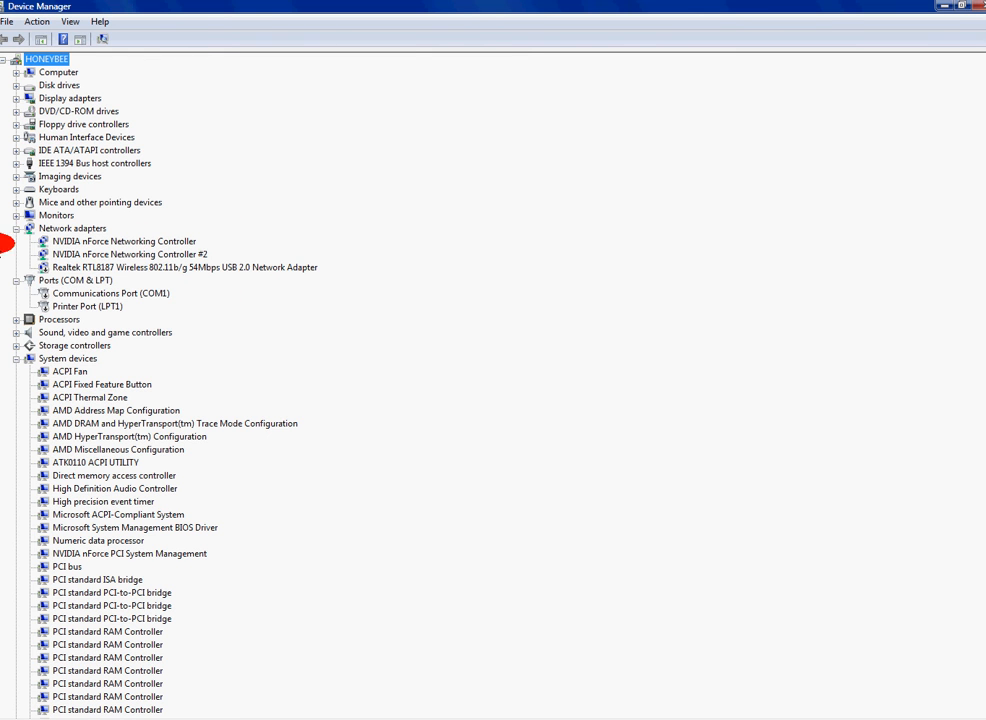
pyautogui.moveTo(304, 292)
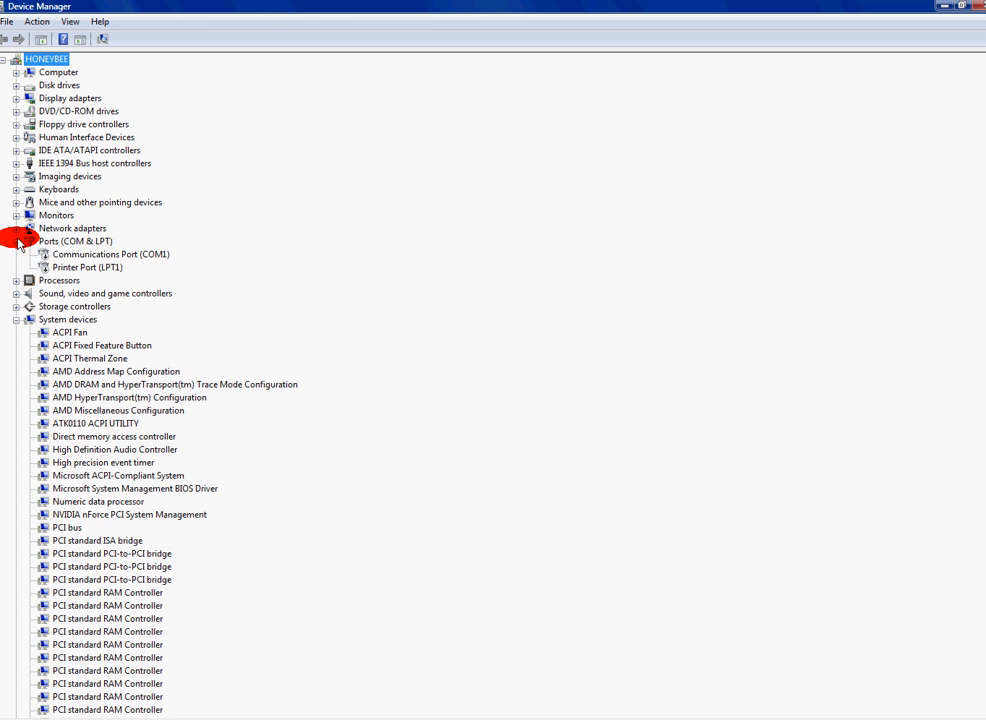
pyautogui.moveTo(98, 270)
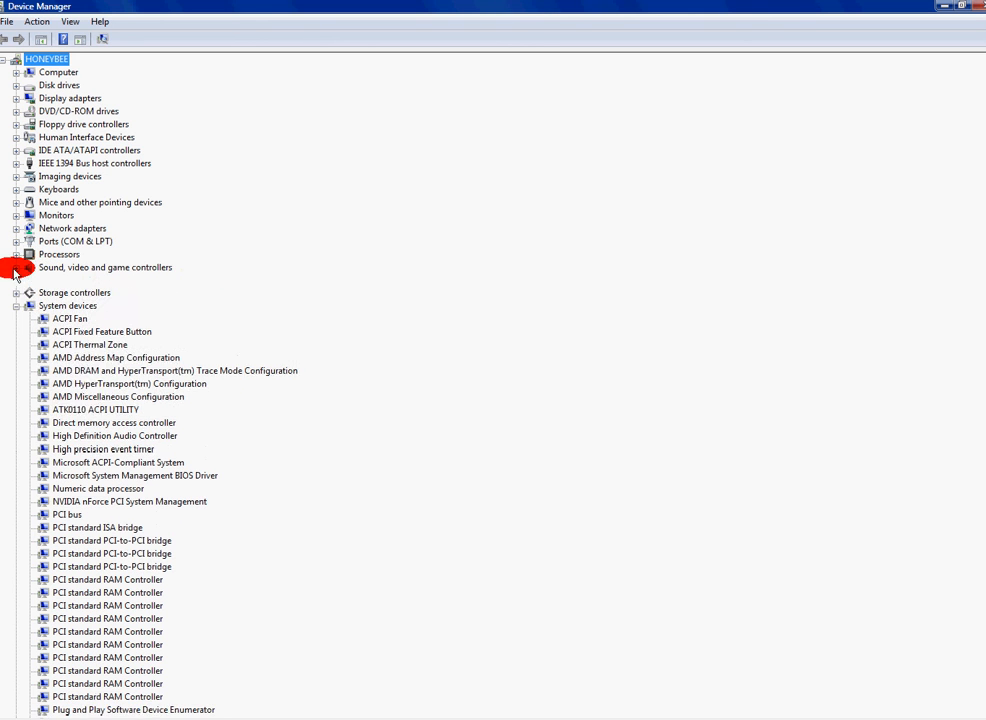
# Review the LifeCam and SoundMAX devices under Sound, video and game controllers, then close it
pyautogui.click(16, 268)
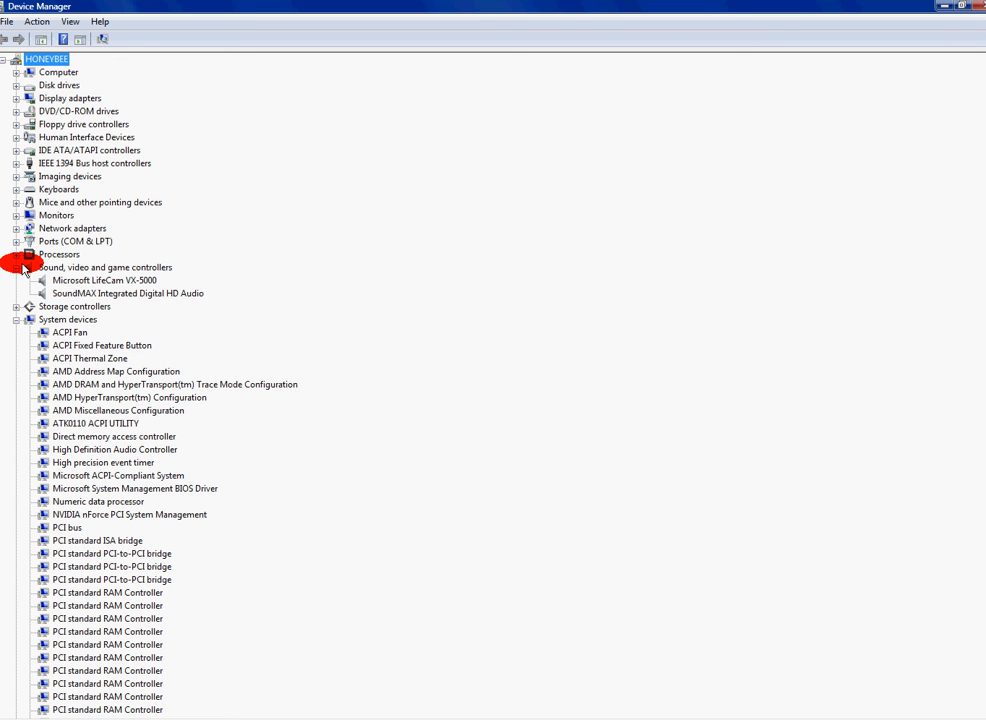
pyautogui.moveTo(20, 274)
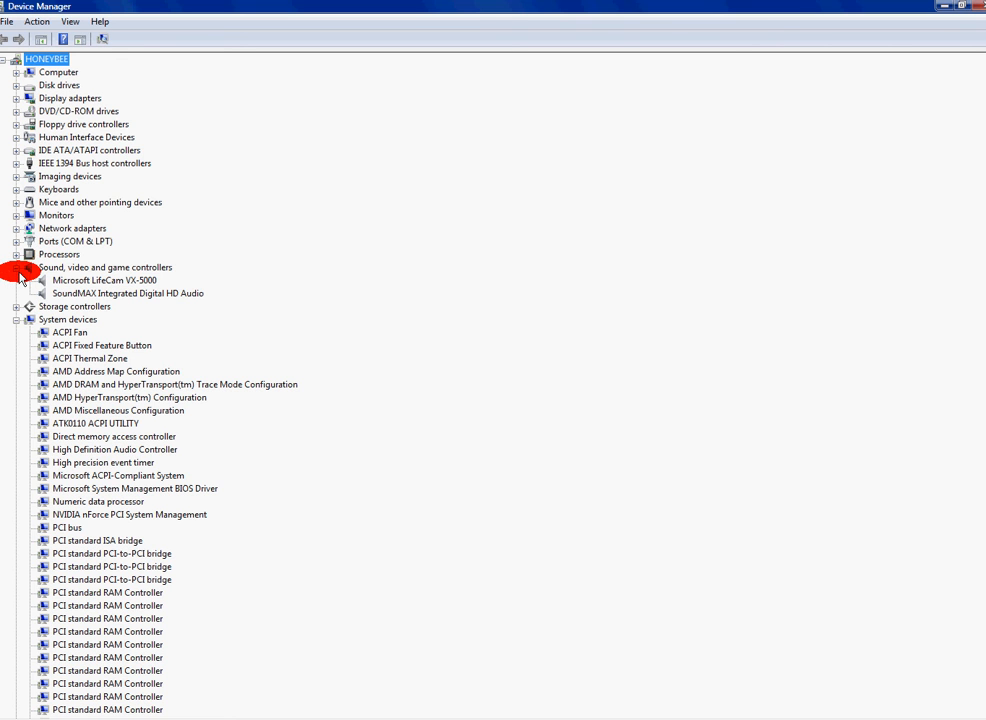
pyautogui.click(16, 268)
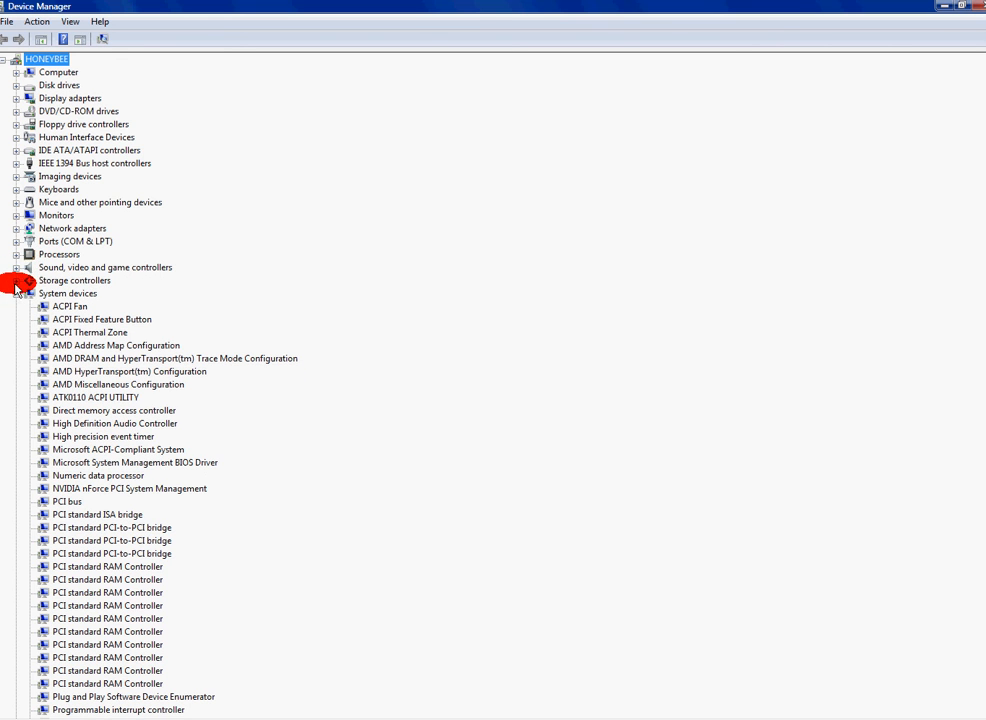
# Review the iSCSI Initiator and SATALink controller under Storage controllers, then close it
pyautogui.click(16, 280)
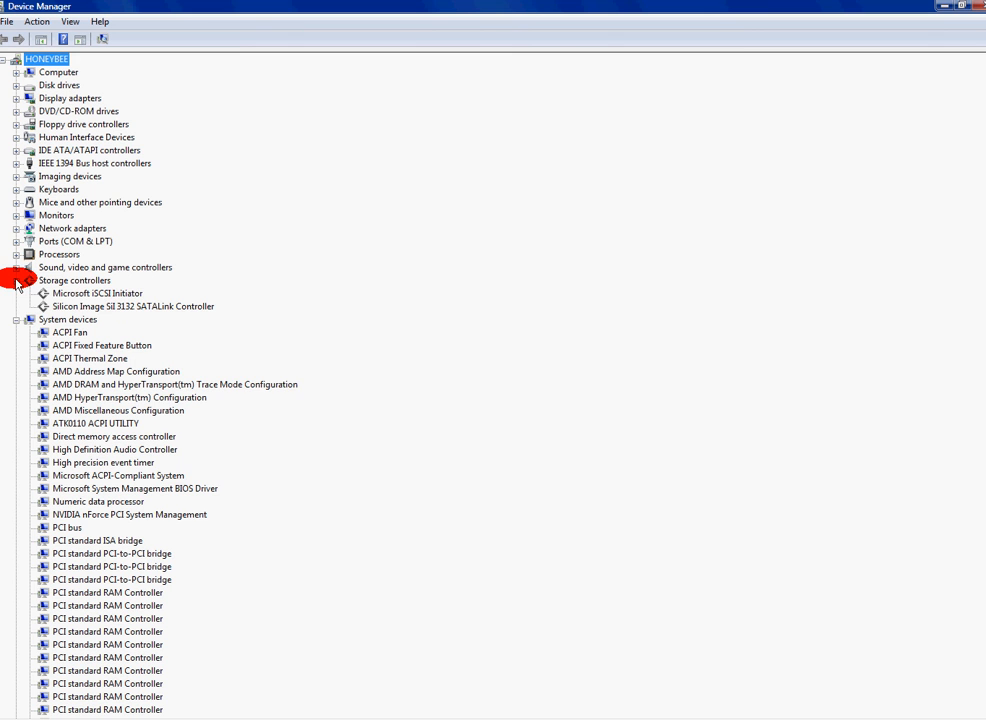
pyautogui.click(16, 280)
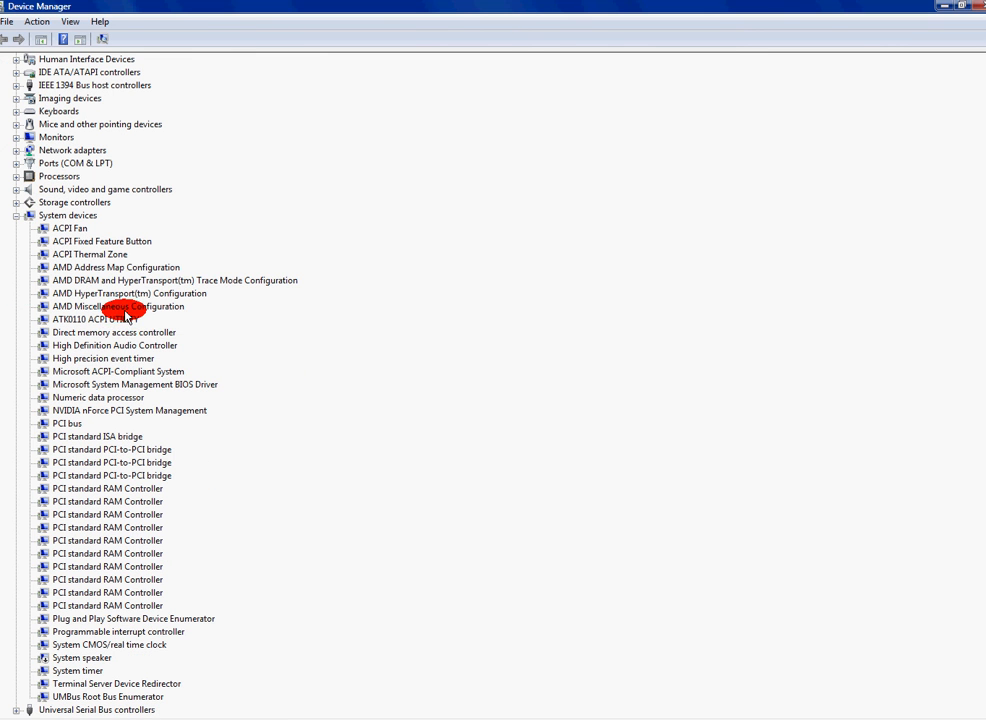
pyautogui.moveTo(136, 684)
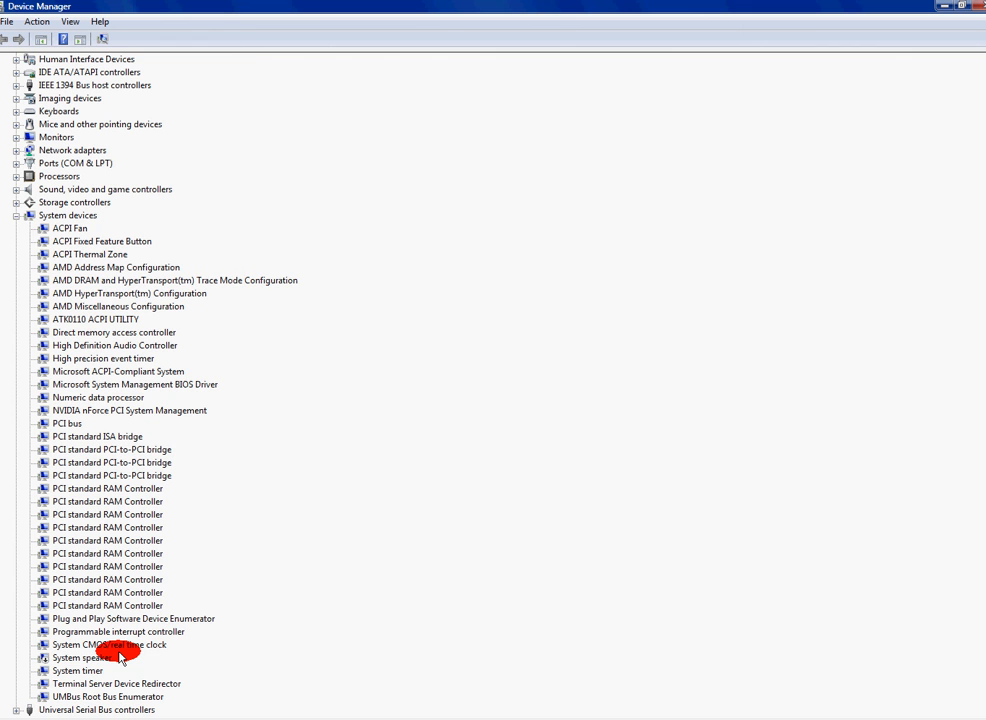
pyautogui.moveTo(16, 216)
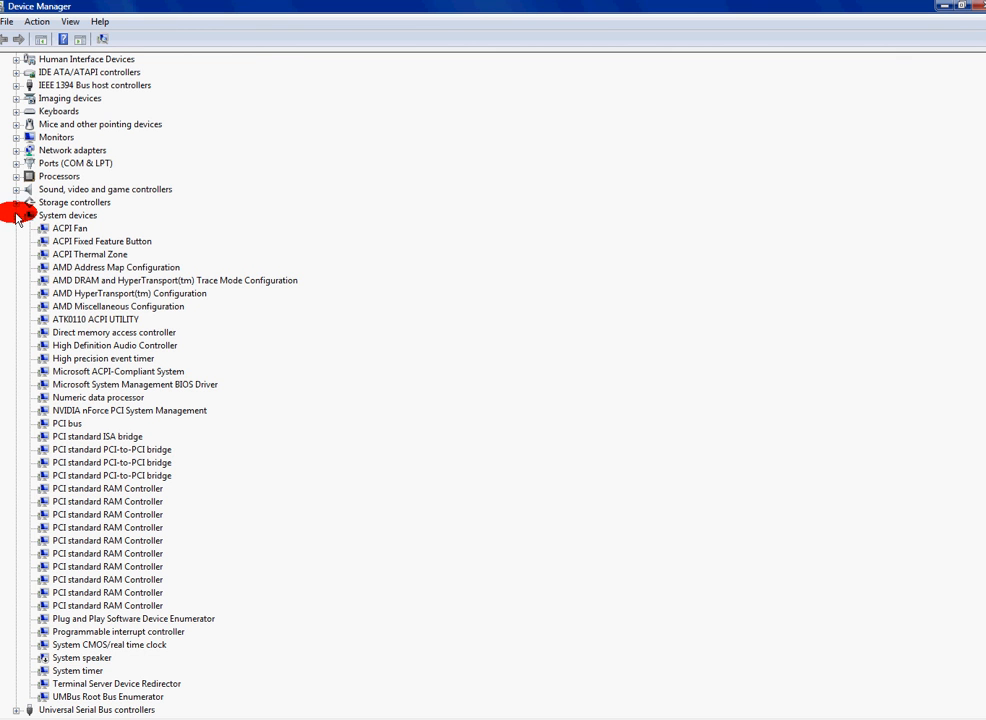
# Close System devices, review and close Universal Serial Bus controllers, and bring up the View menu
pyautogui.click(16, 216)
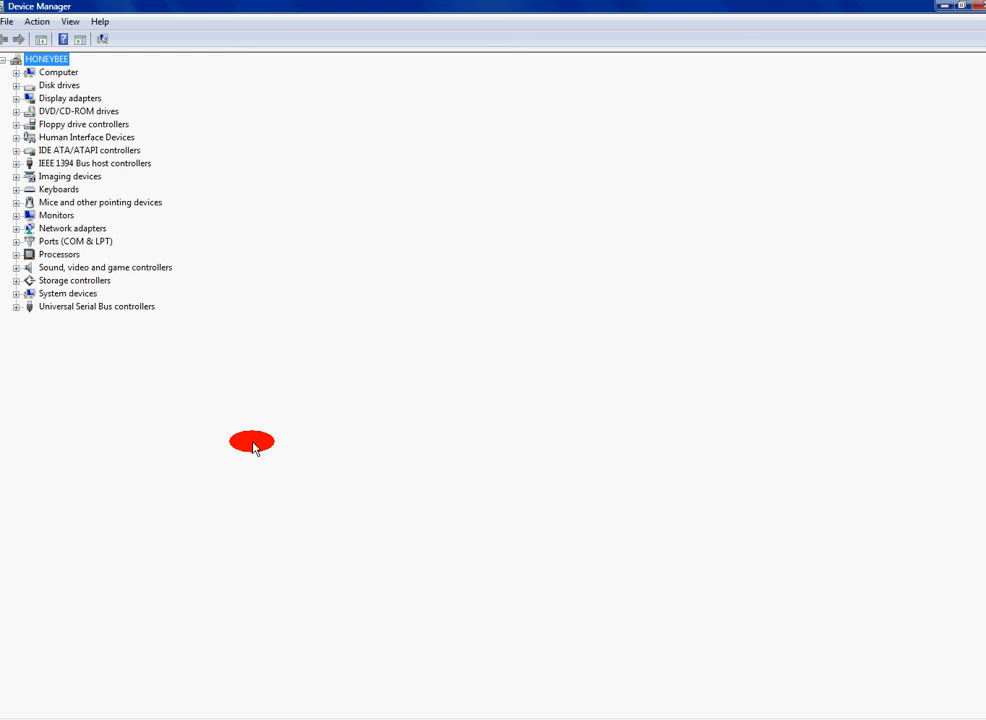
pyautogui.moveTo(18, 312)
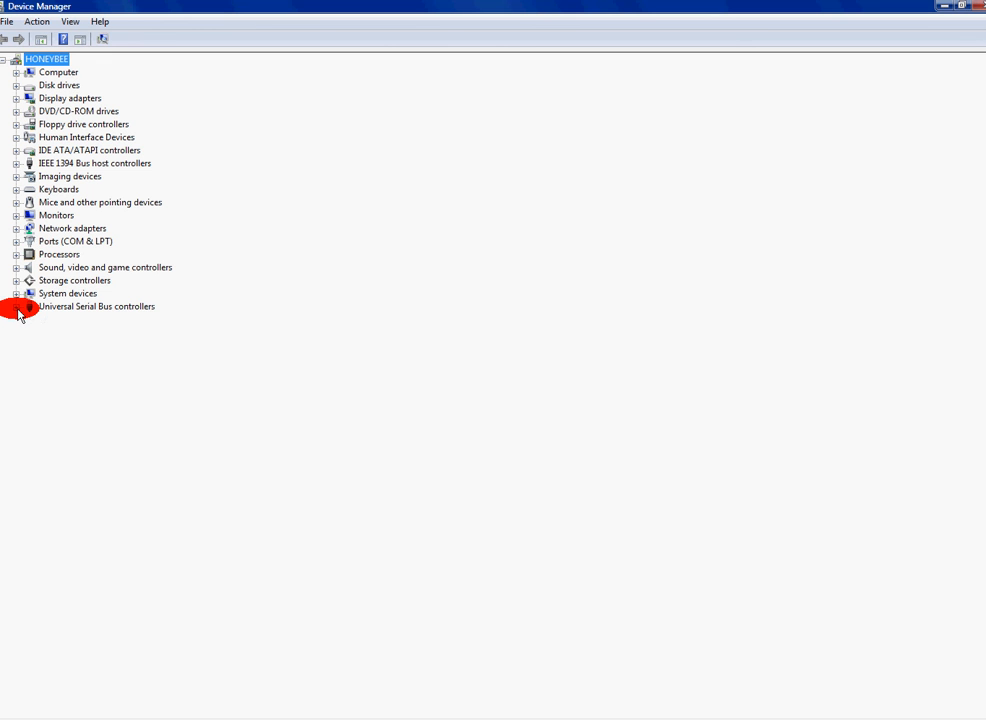
pyautogui.click(16, 306)
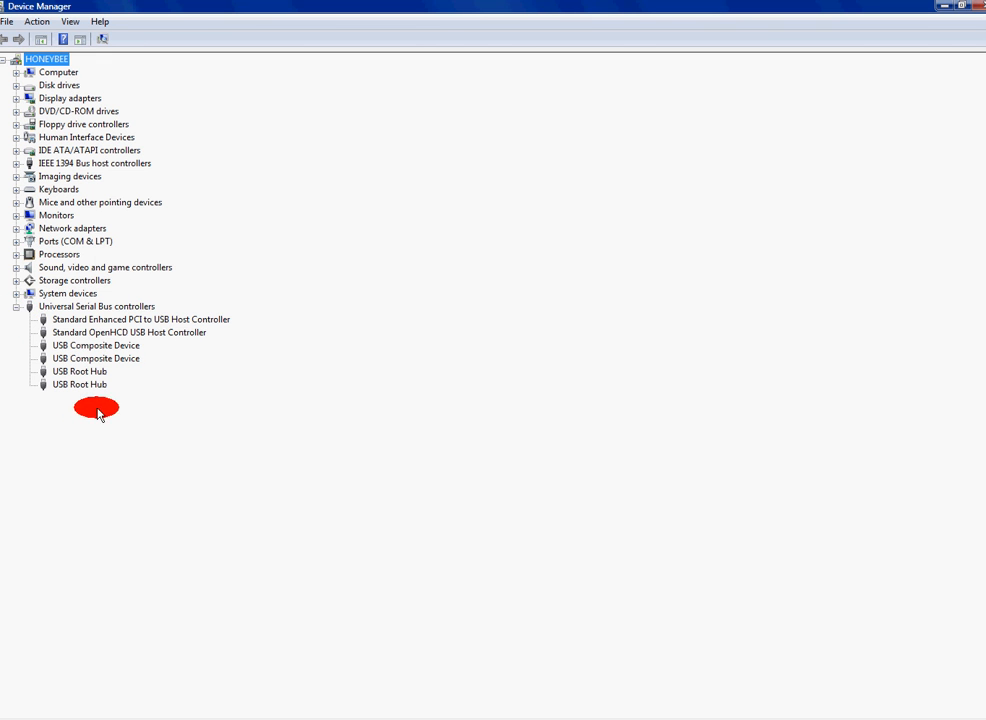
pyautogui.moveTo(92, 398)
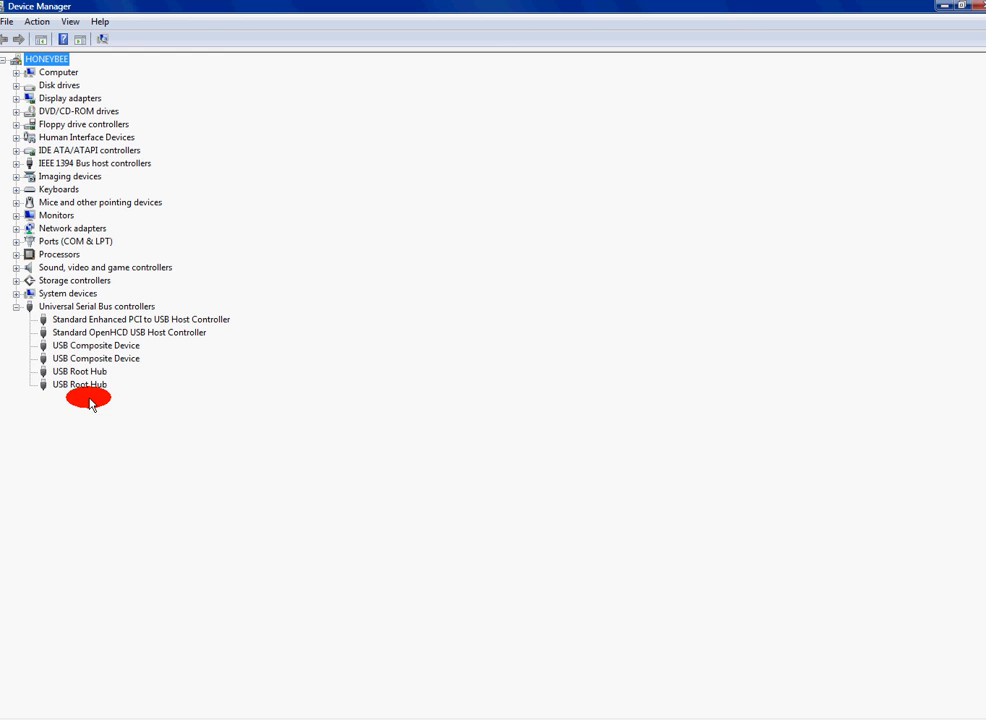
pyautogui.moveTo(18, 306)
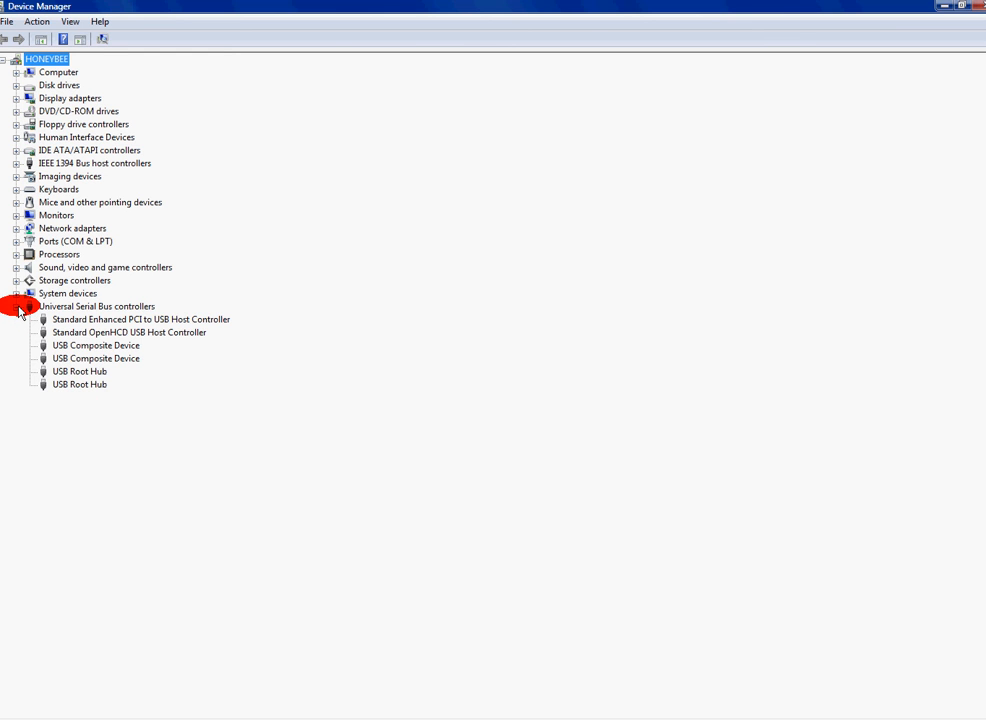
pyautogui.click(16, 306)
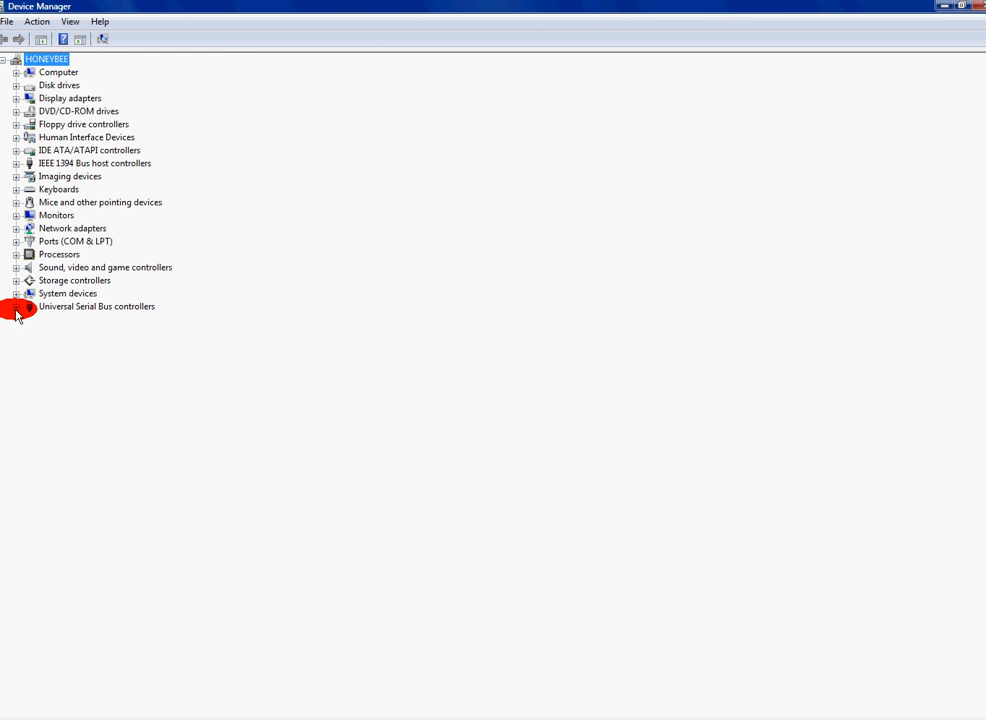
pyautogui.moveTo(124, 460)
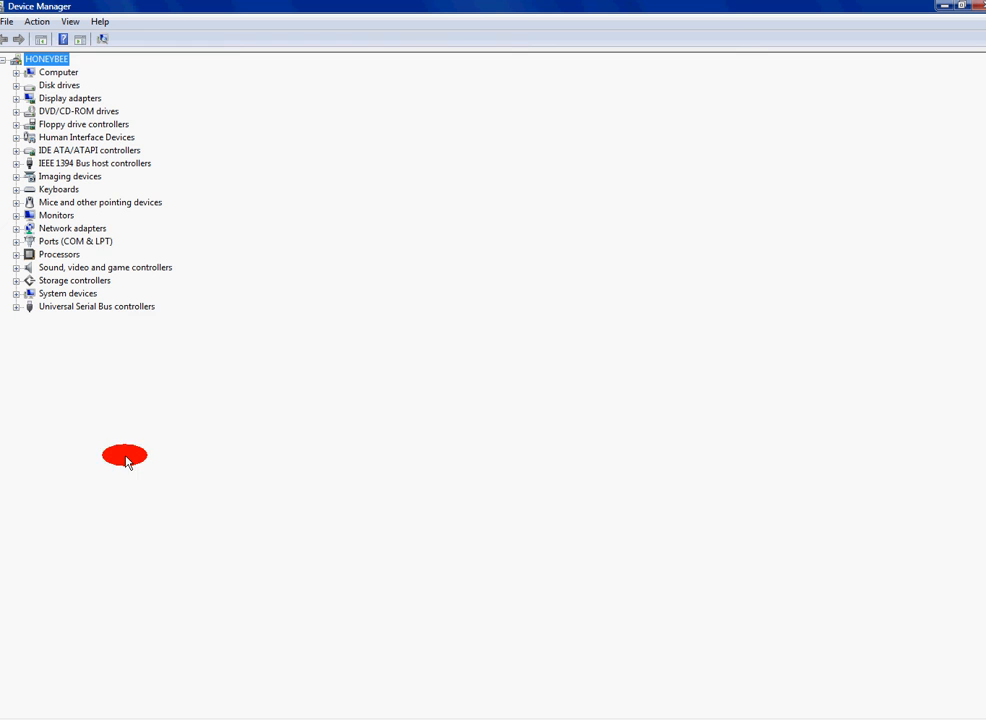
pyautogui.click(68, 20)
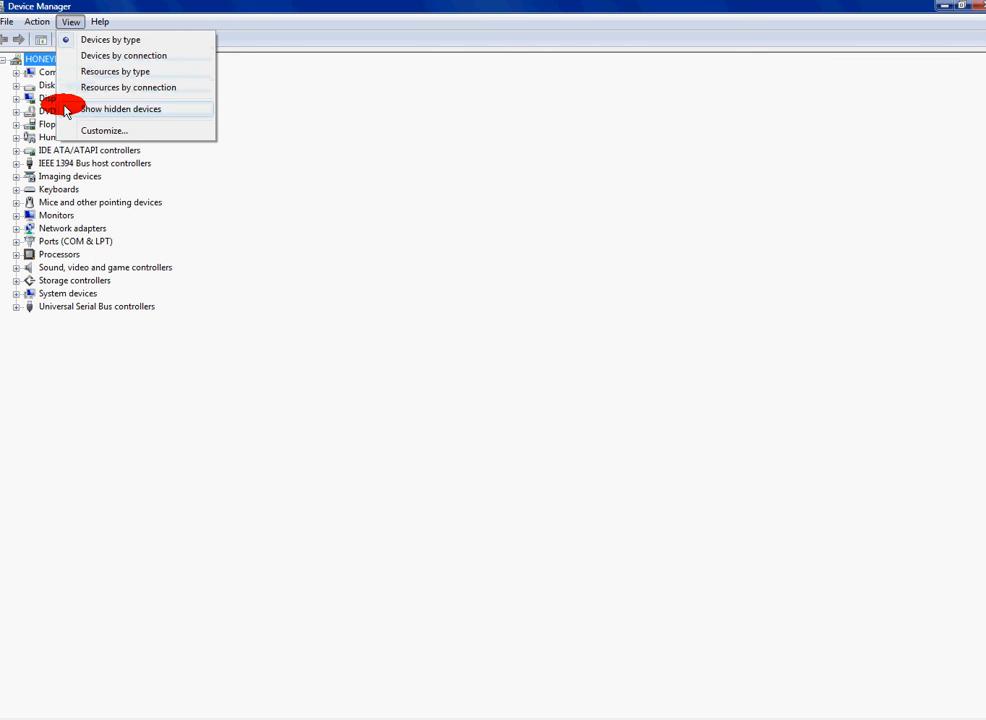
pyautogui.click(120, 108)
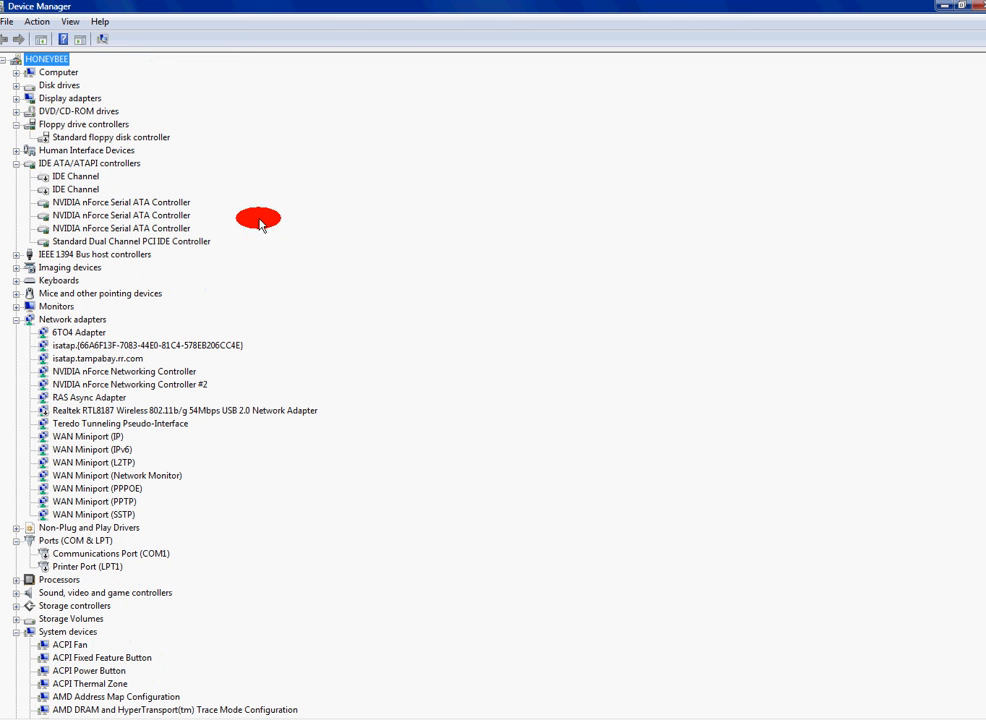
pyautogui.moveTo(160, 538)
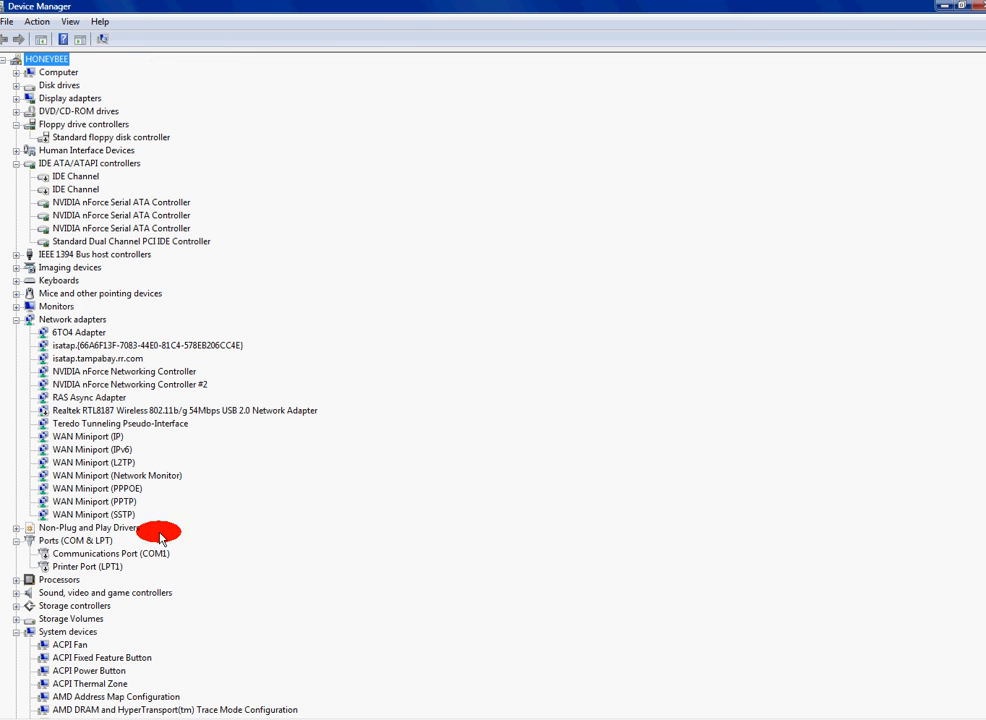
pyautogui.moveTo(18, 530)
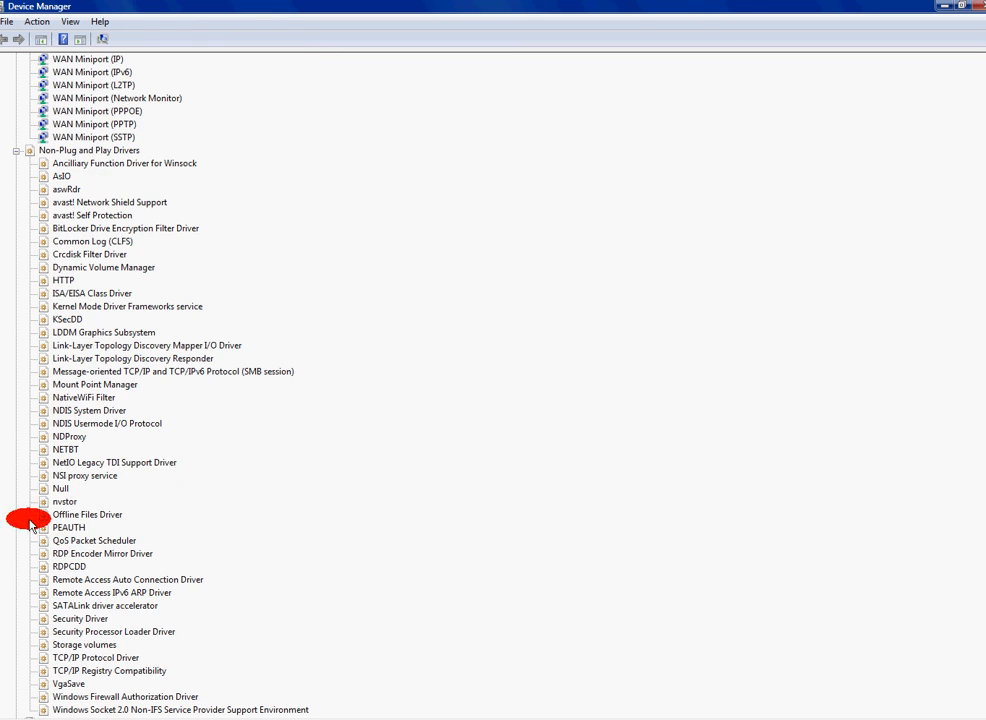
pyautogui.scroll(-3)
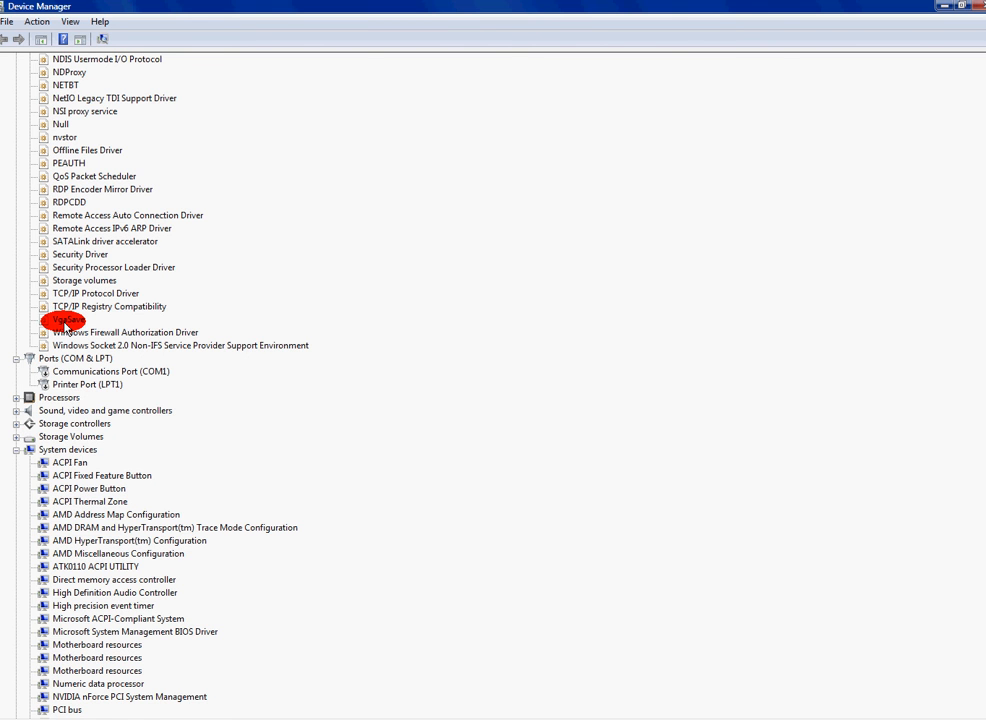
pyautogui.scroll(3)
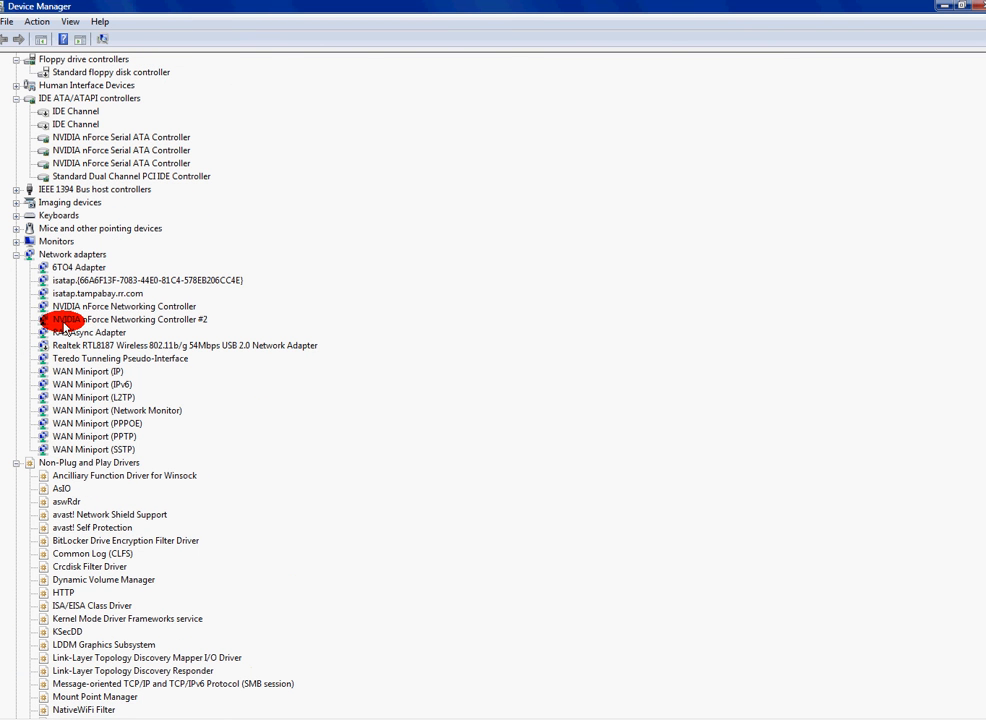
pyautogui.moveTo(176, 556)
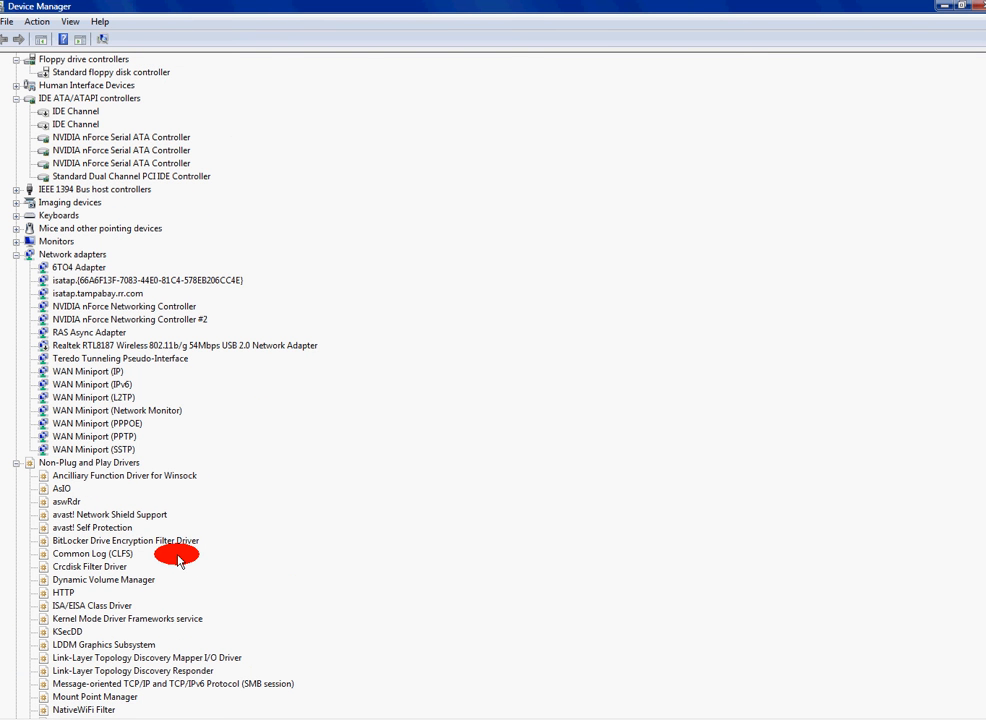
pyautogui.moveTo(10, 464)
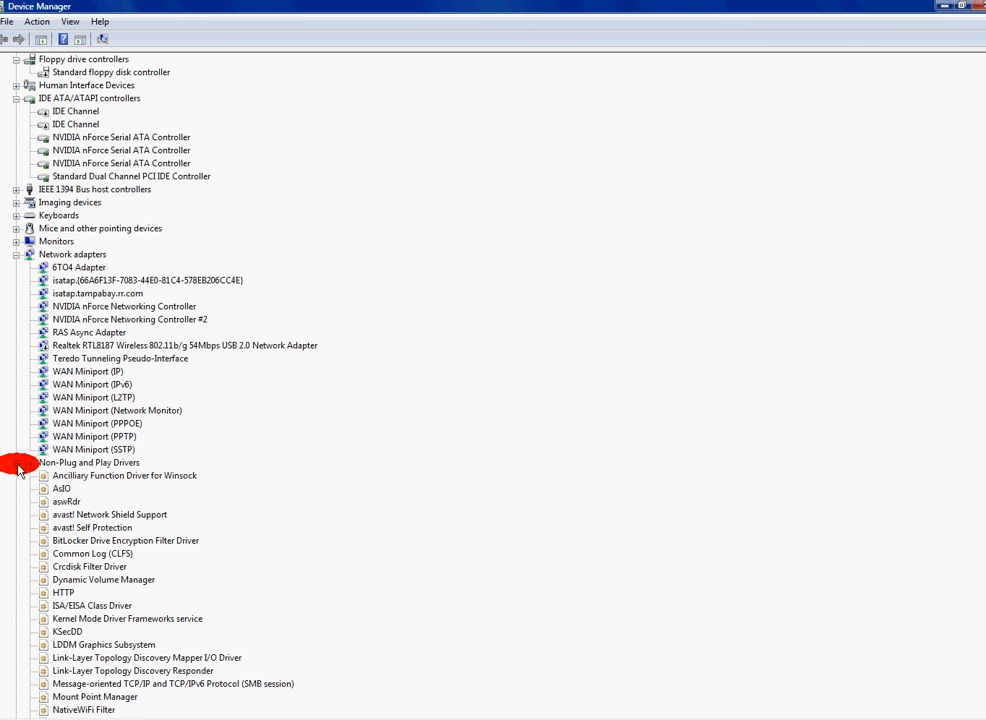
pyautogui.click(16, 462)
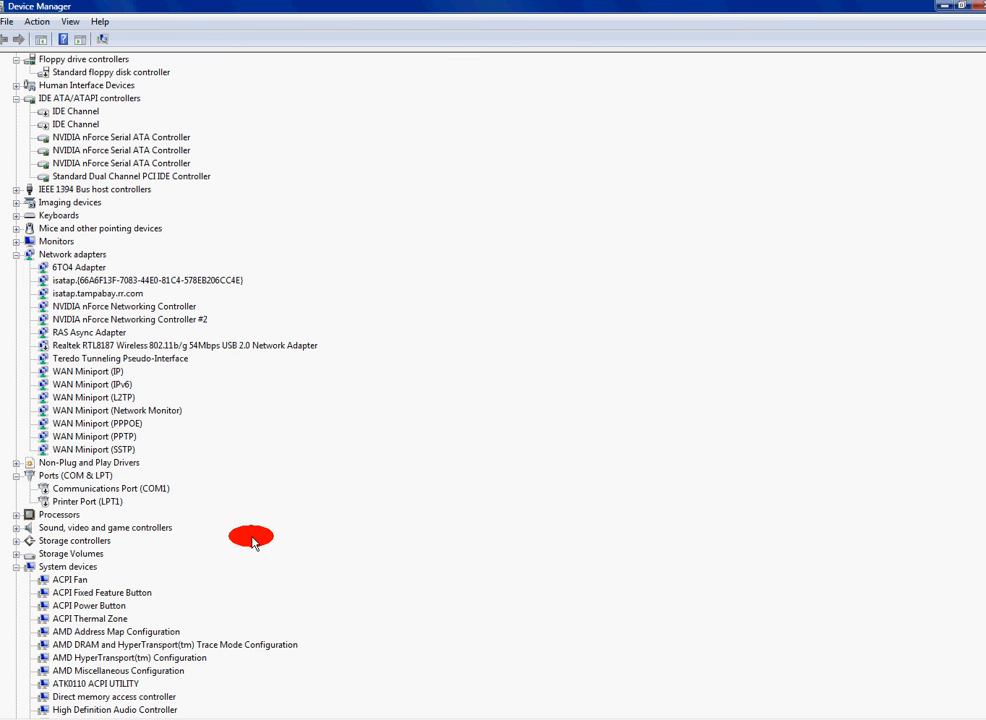
pyautogui.moveTo(344, 582)
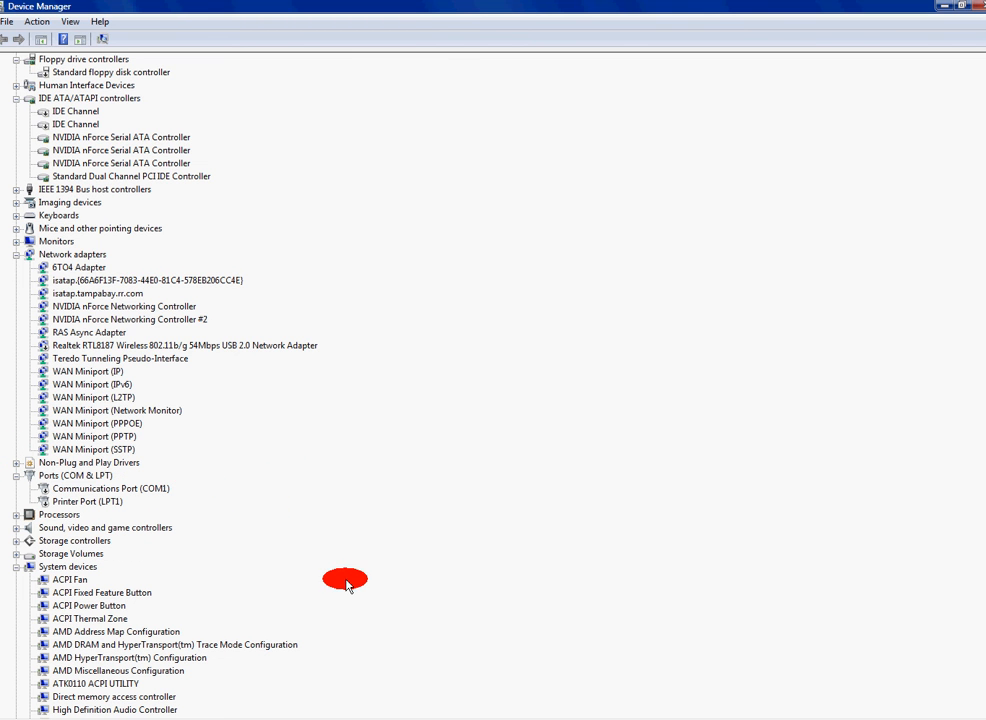
# Scroll up and down through the expanded device tree to review its entries
pyautogui.scroll(3)
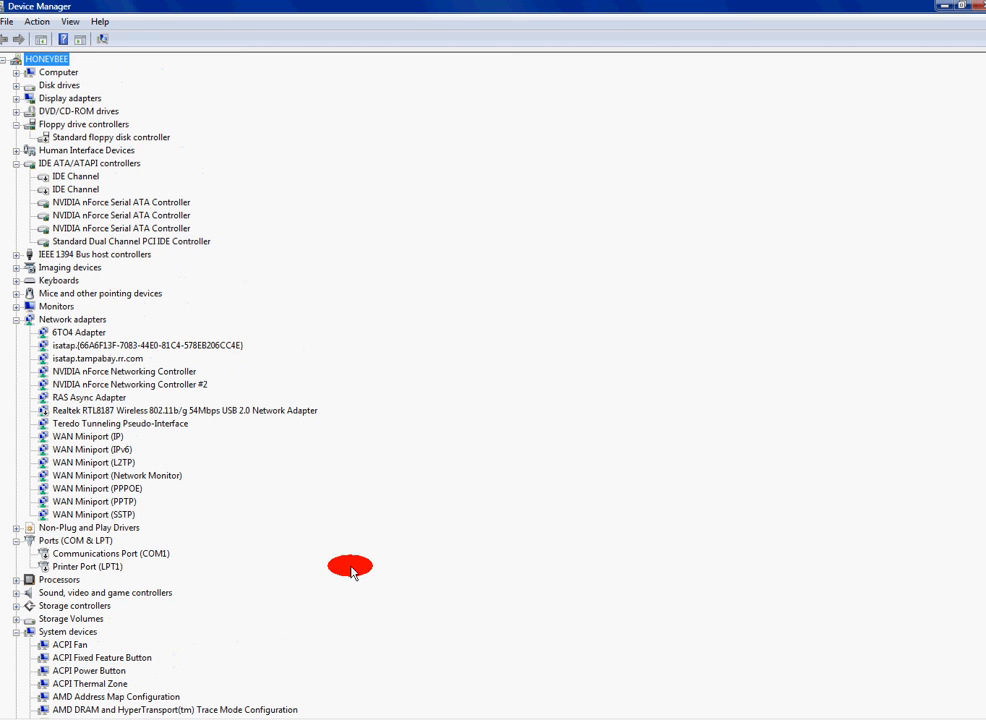
pyautogui.scroll(-3)
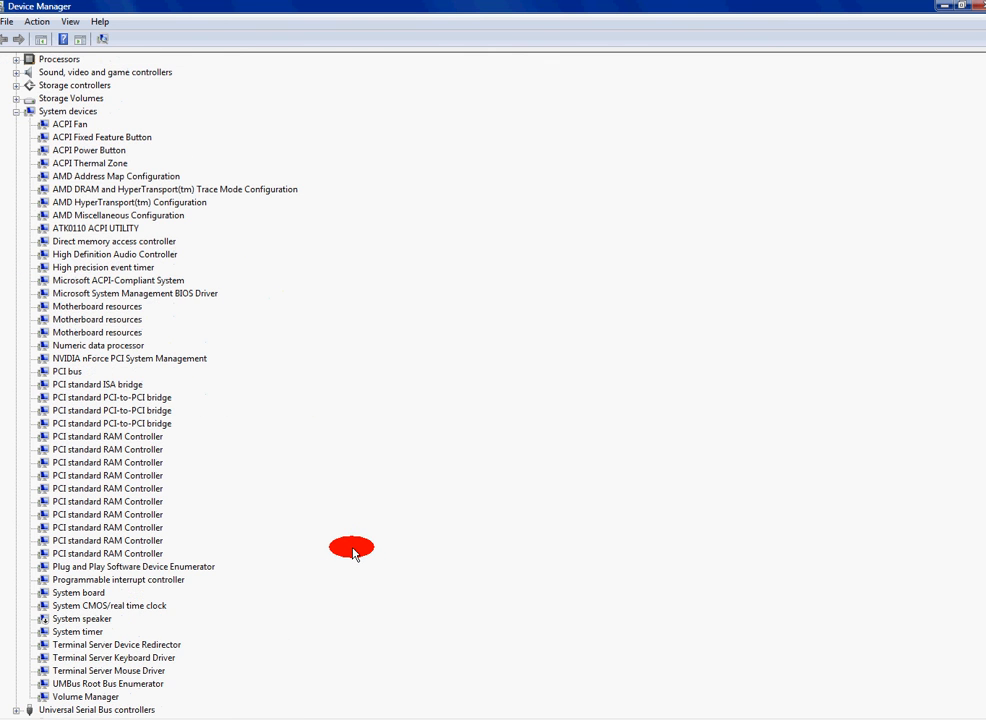
pyautogui.scroll(3)
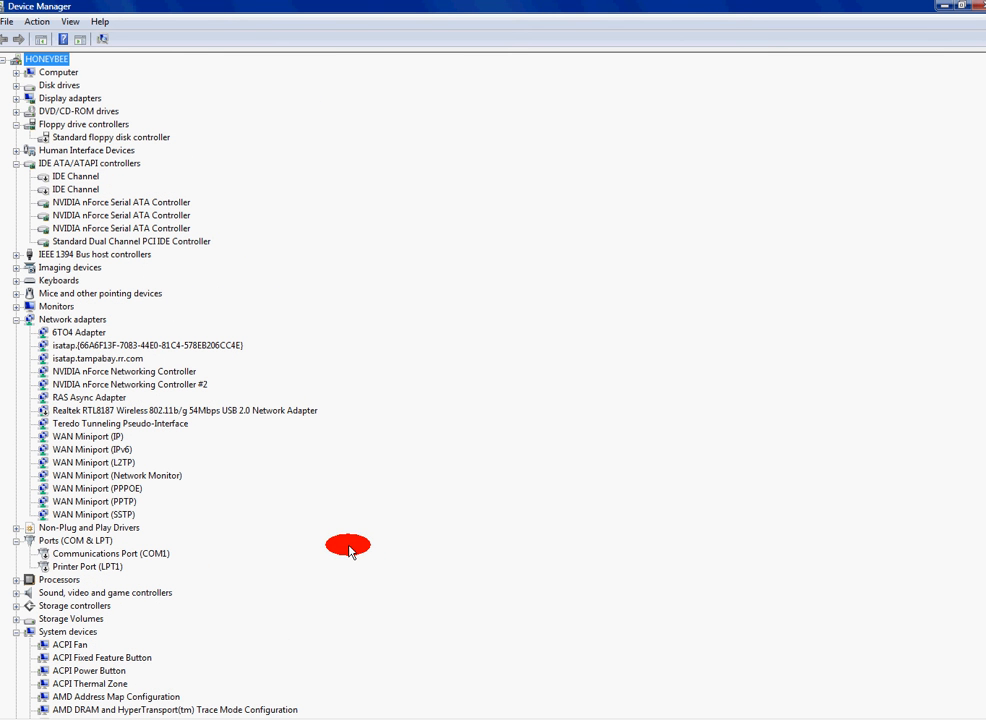
pyautogui.moveTo(372, 530)
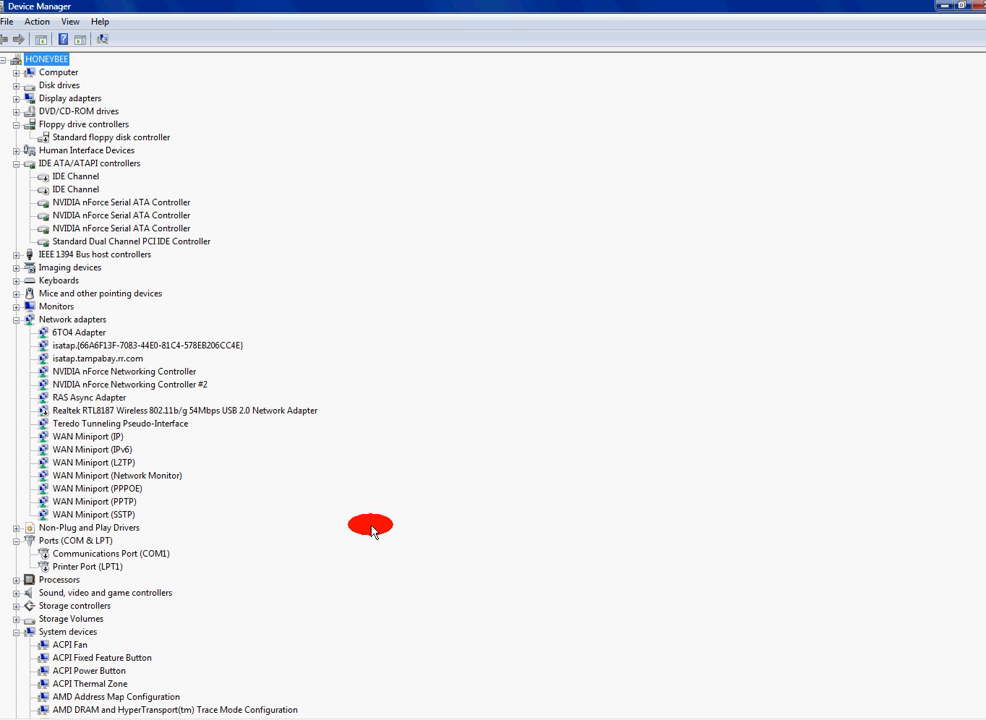
pyautogui.moveTo(368, 528)
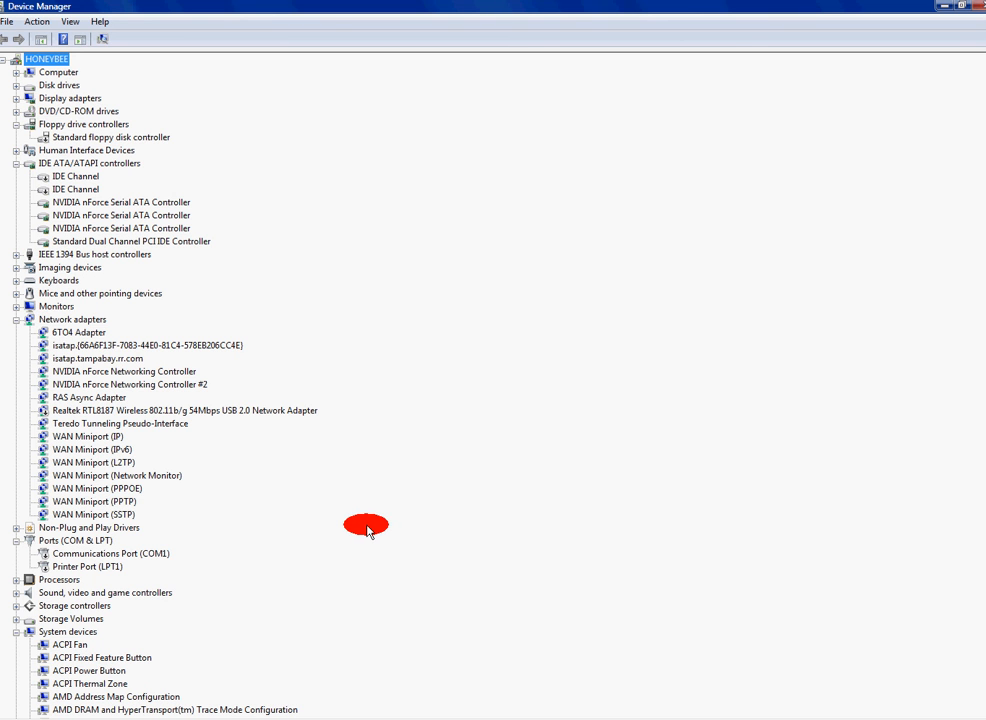
pyautogui.moveTo(598, 604)
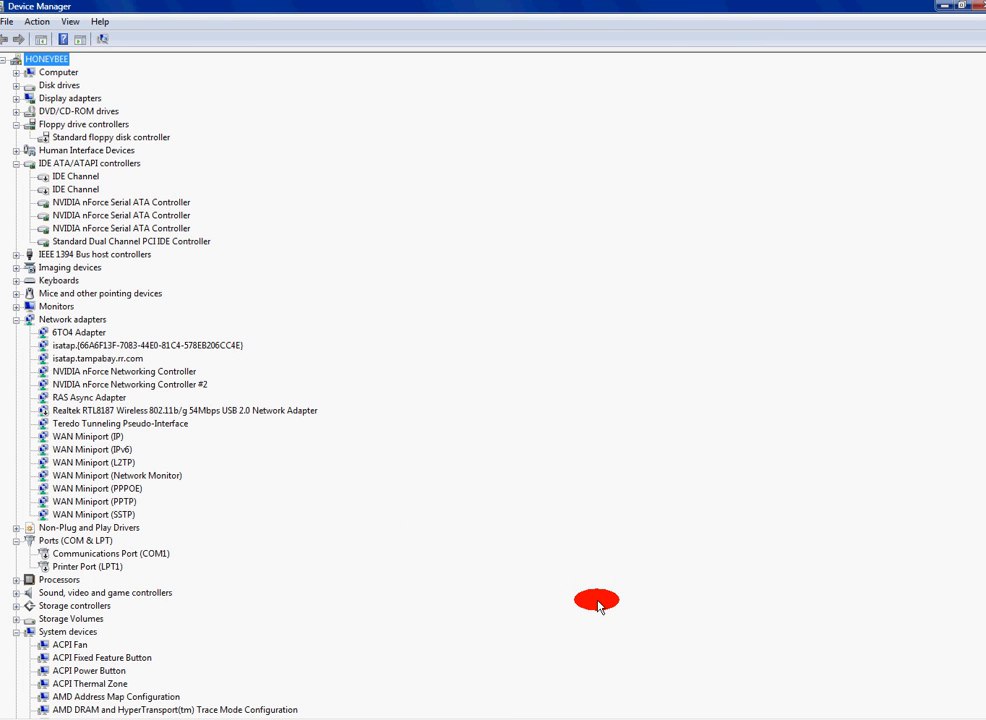
pyautogui.scroll(-3)
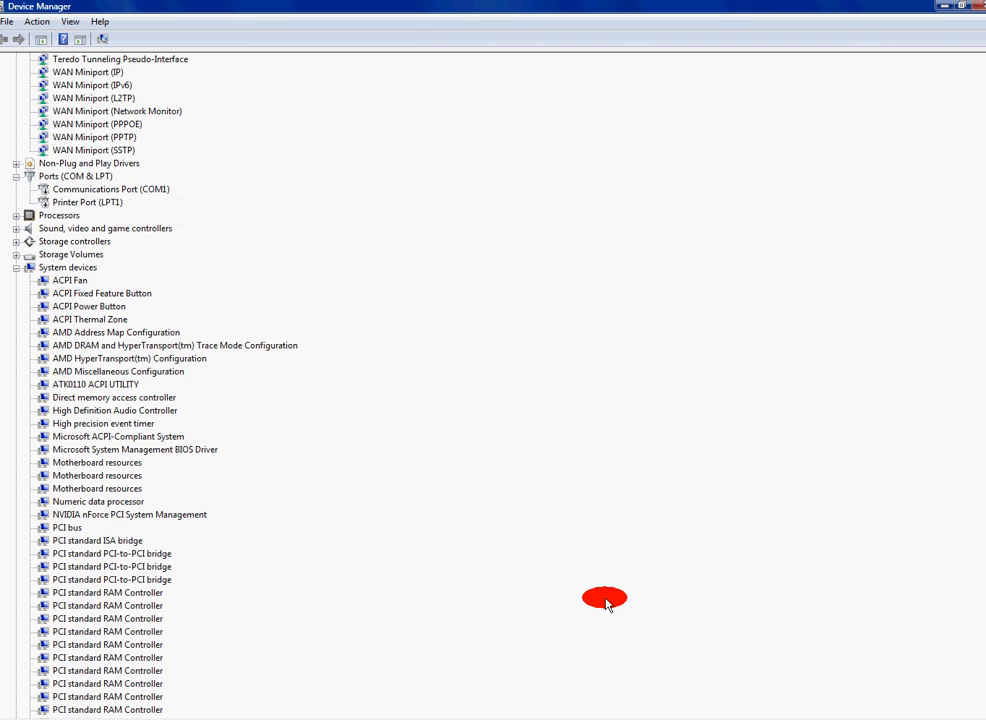
pyautogui.scroll(3)
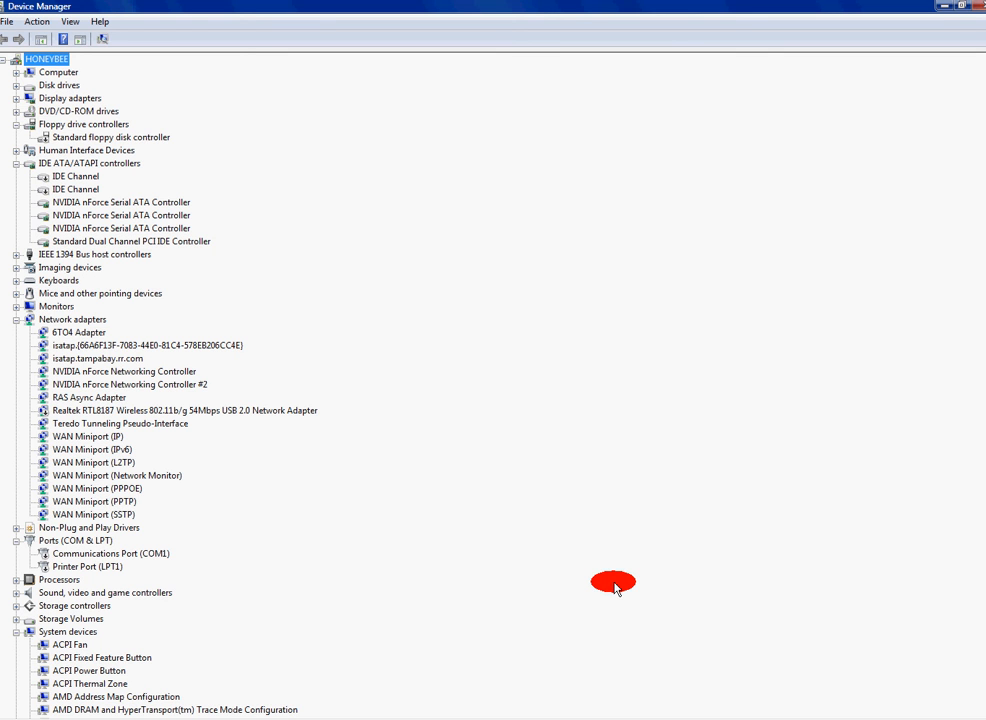
pyautogui.moveTo(618, 570)
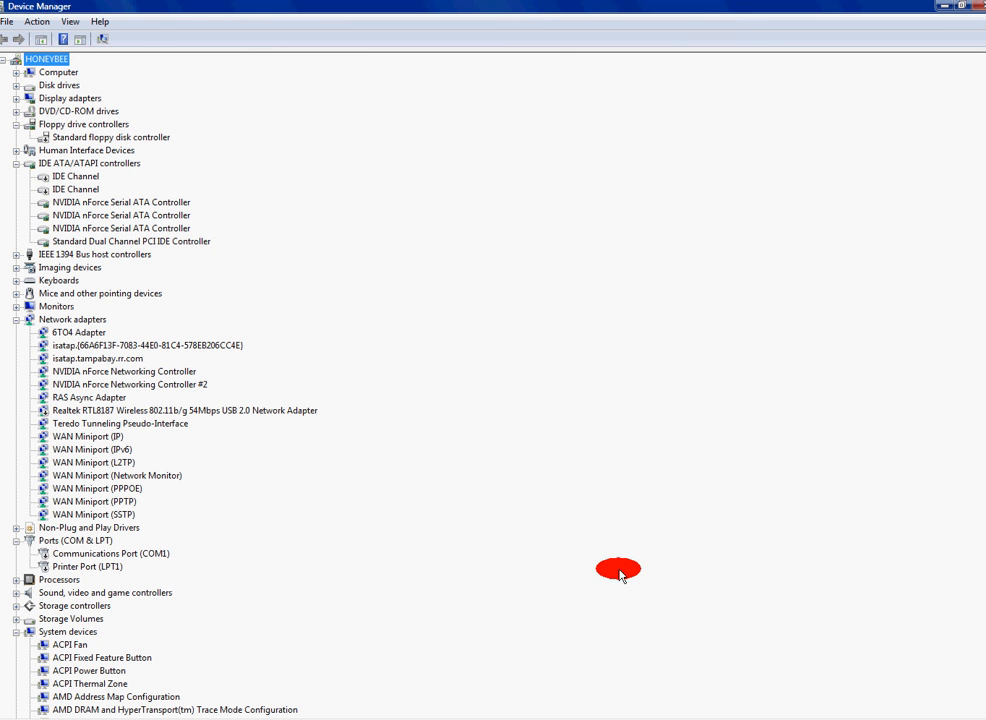
pyautogui.moveTo(536, 498)
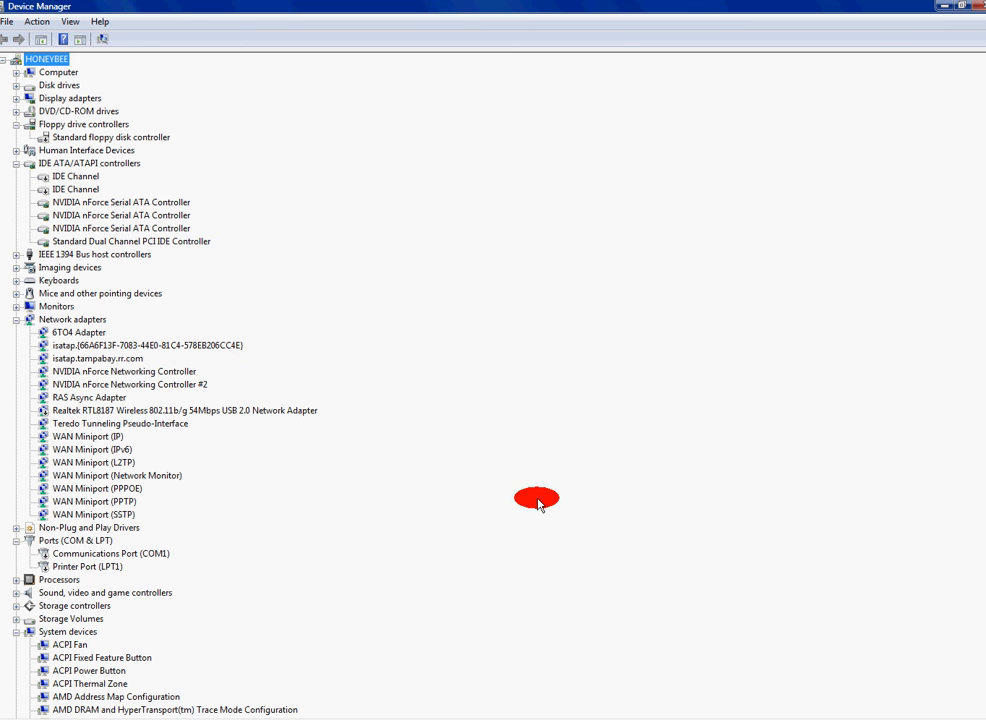
pyautogui.scroll(-3)
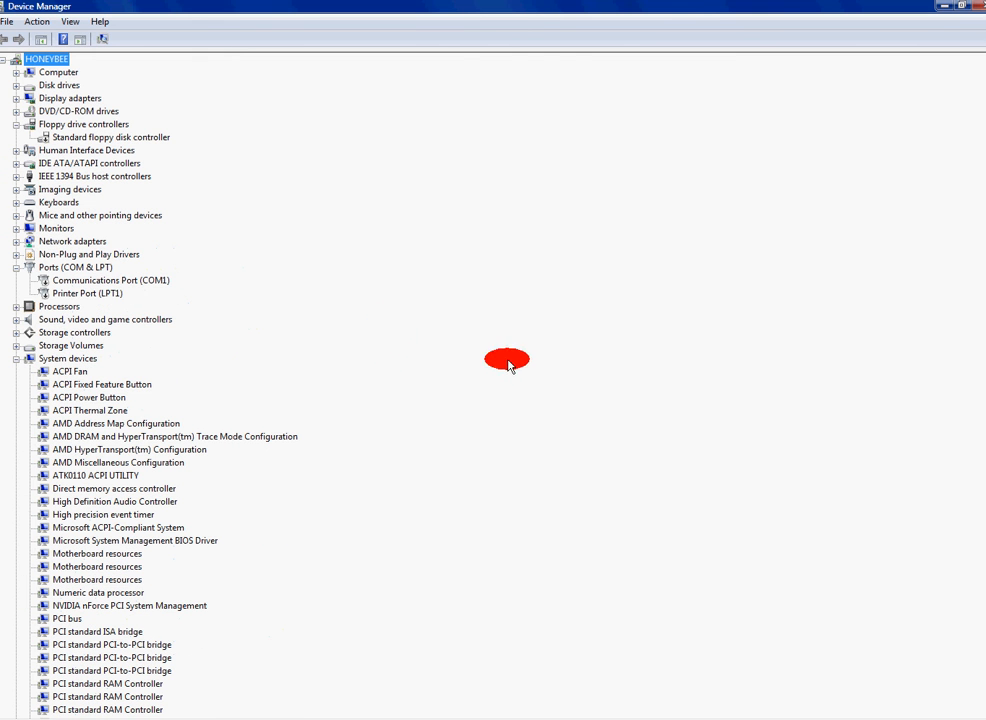
pyautogui.moveTo(10, 272)
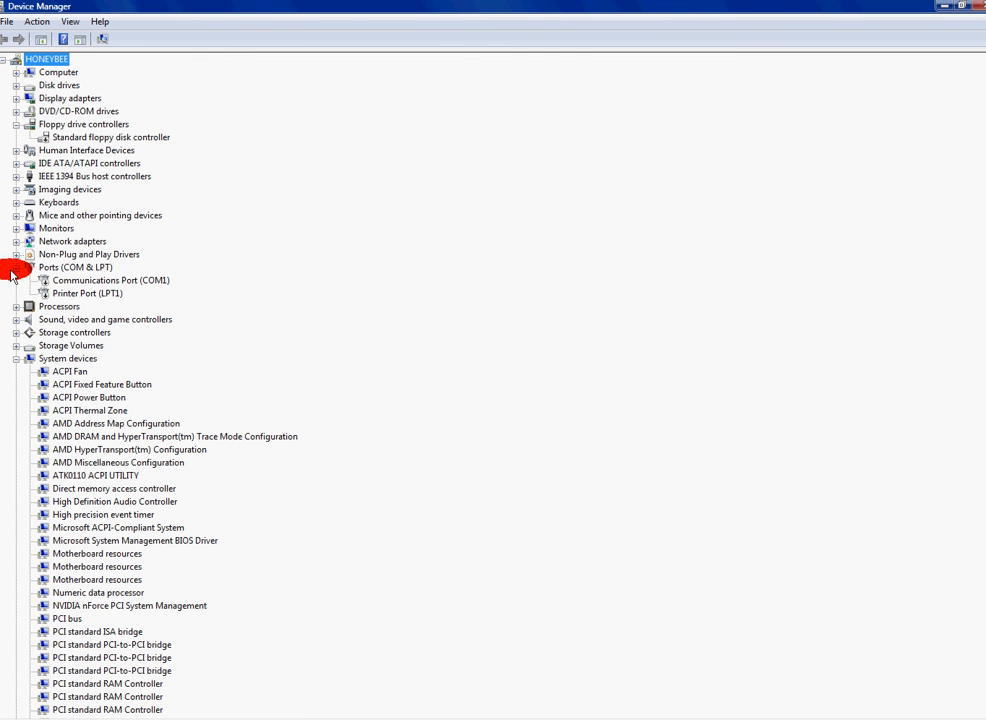
# Close Ports (COM & LPT) and System devices so every category is collapsed
pyautogui.click(16, 268)
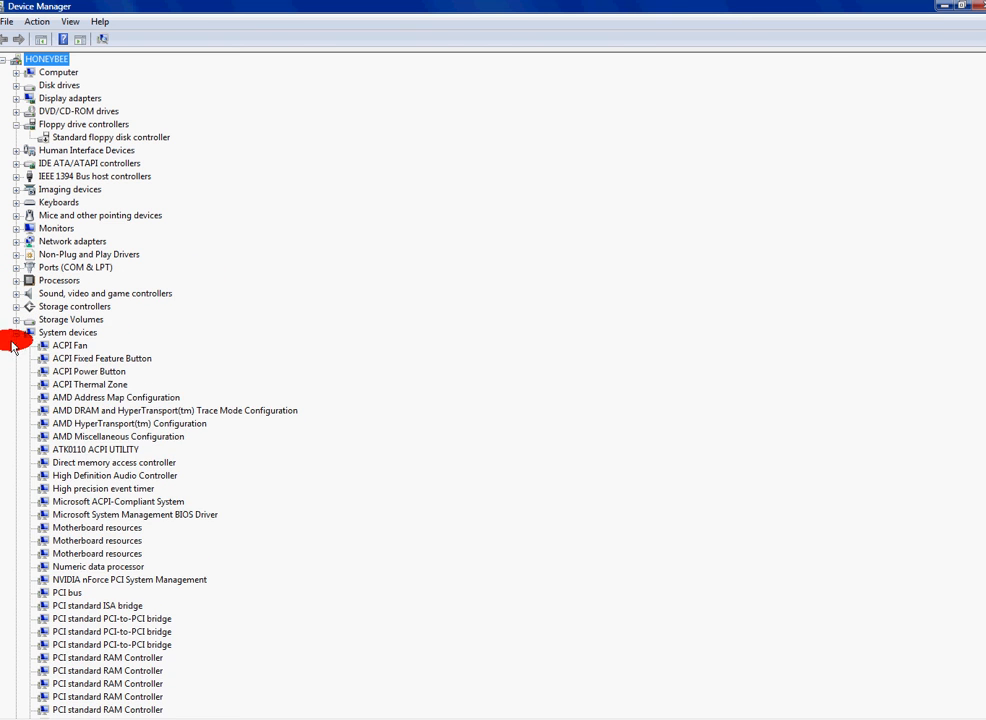
pyautogui.click(16, 332)
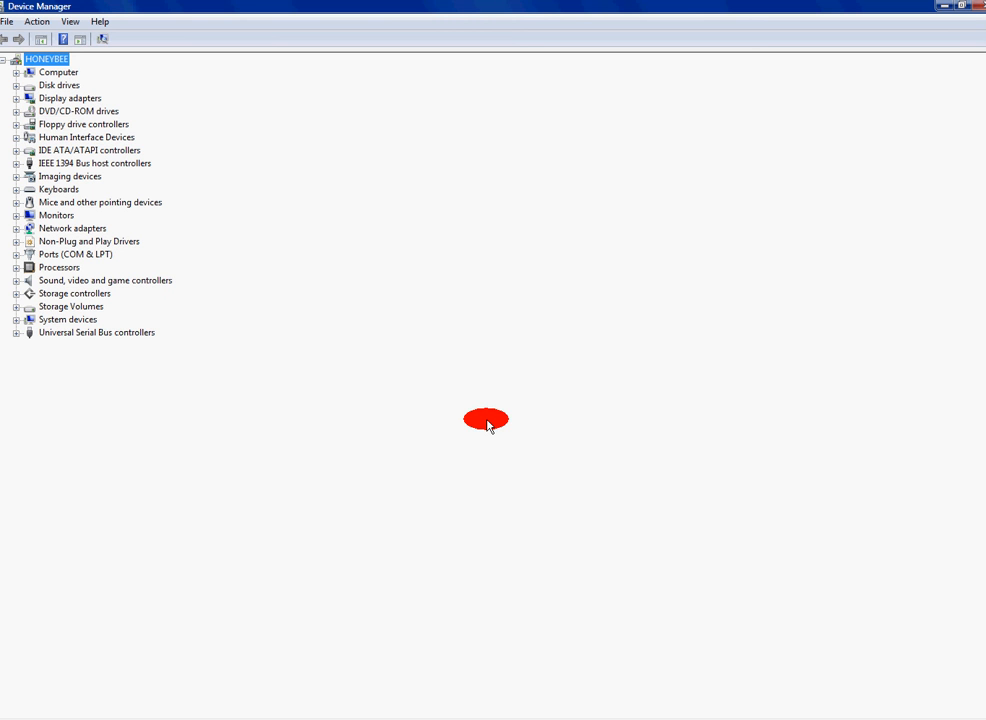
pyautogui.moveTo(696, 712)
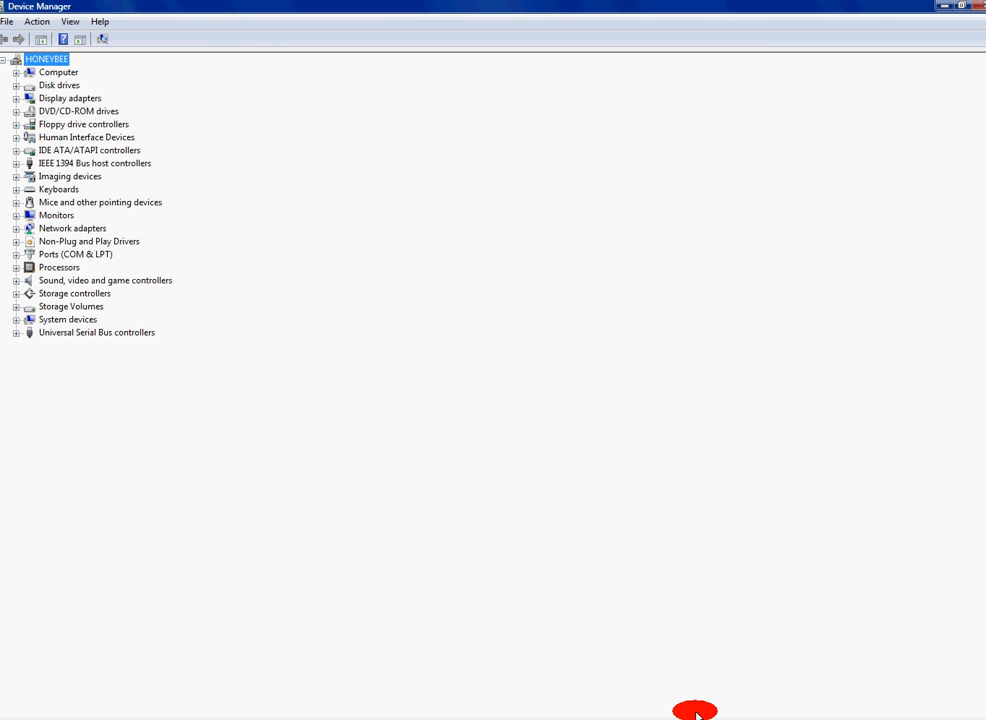